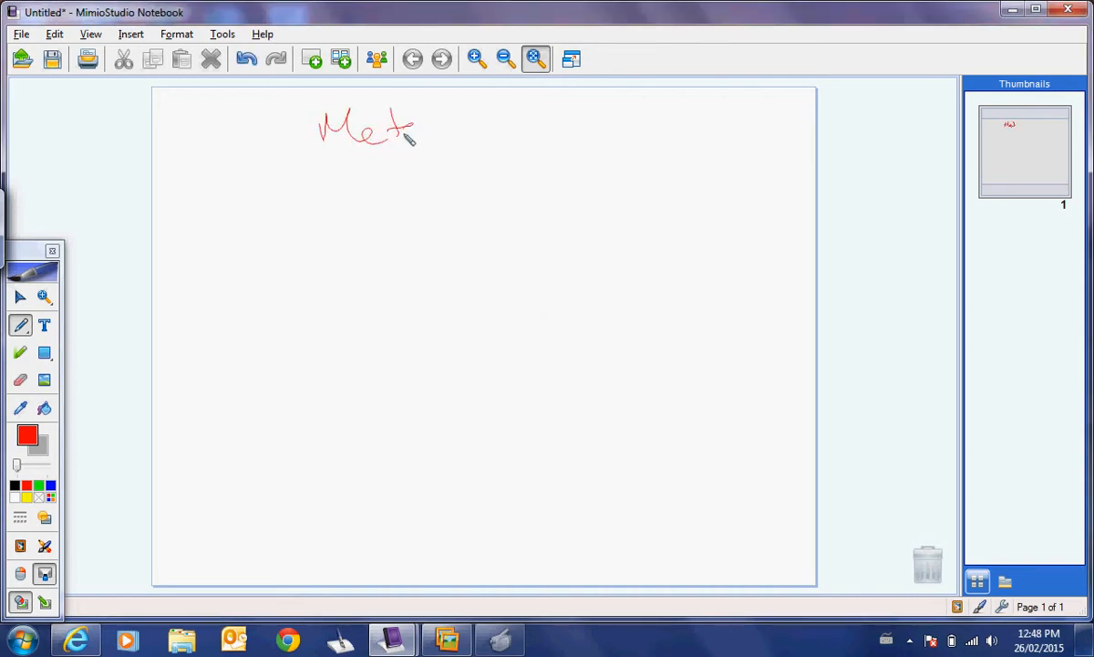
- Handwrite the underlined heading 'Metallic Bonds' with 'Properties' below it
{"action": "left_click_drag", "start_coordinate": [416, 128], "coordinate": [562, 118]}
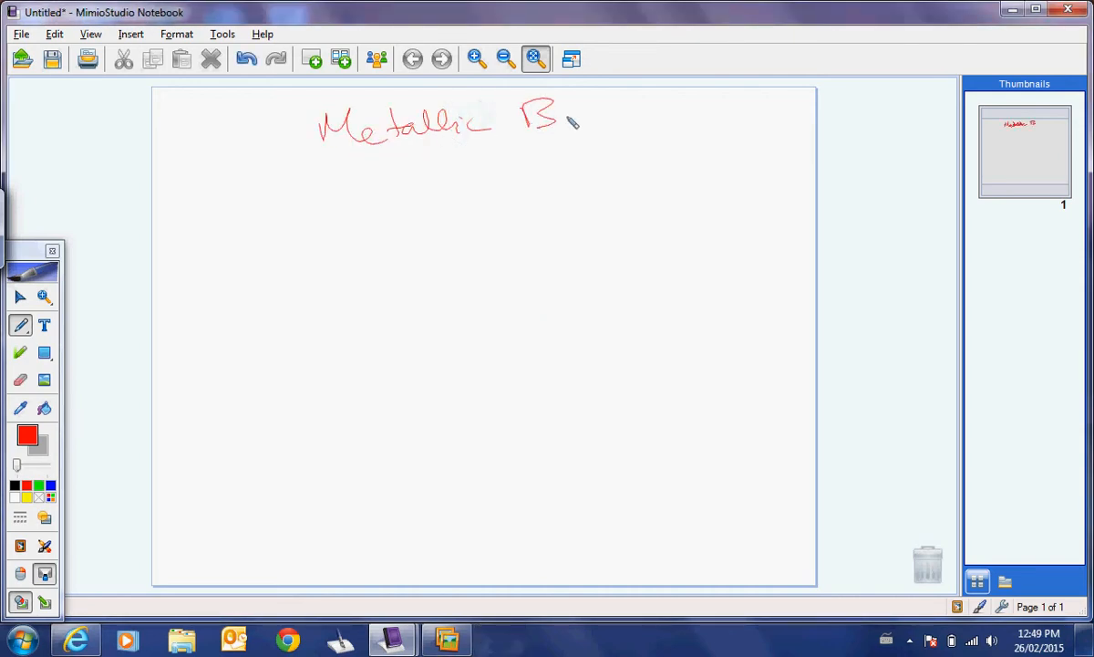
{"action": "left_click_drag", "start_coordinate": [556, 118], "coordinate": [678, 137]}
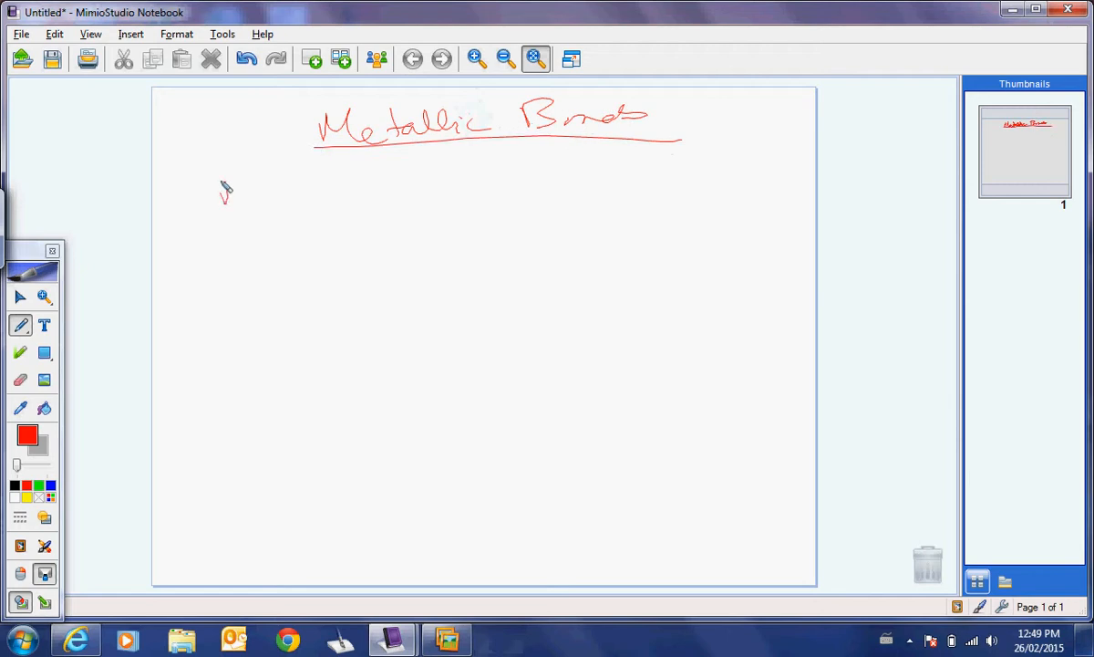
{"action": "left_click_drag", "start_coordinate": [219, 186], "coordinate": [393, 183]}
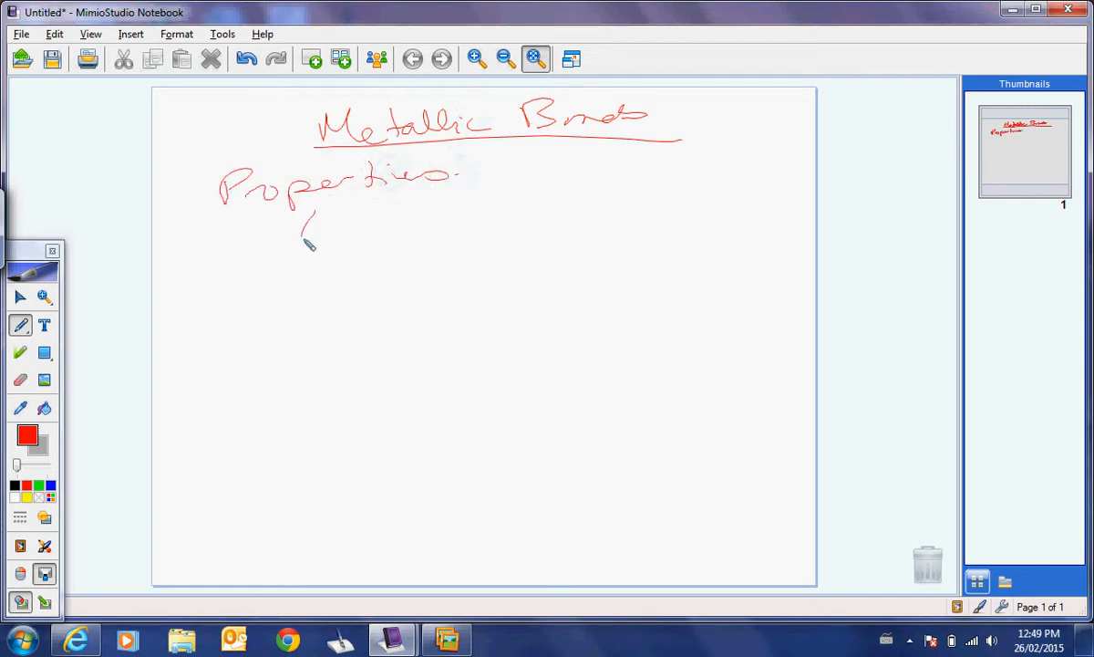
{"action": "left_click_drag", "start_coordinate": [307, 219], "coordinate": [352, 252]}
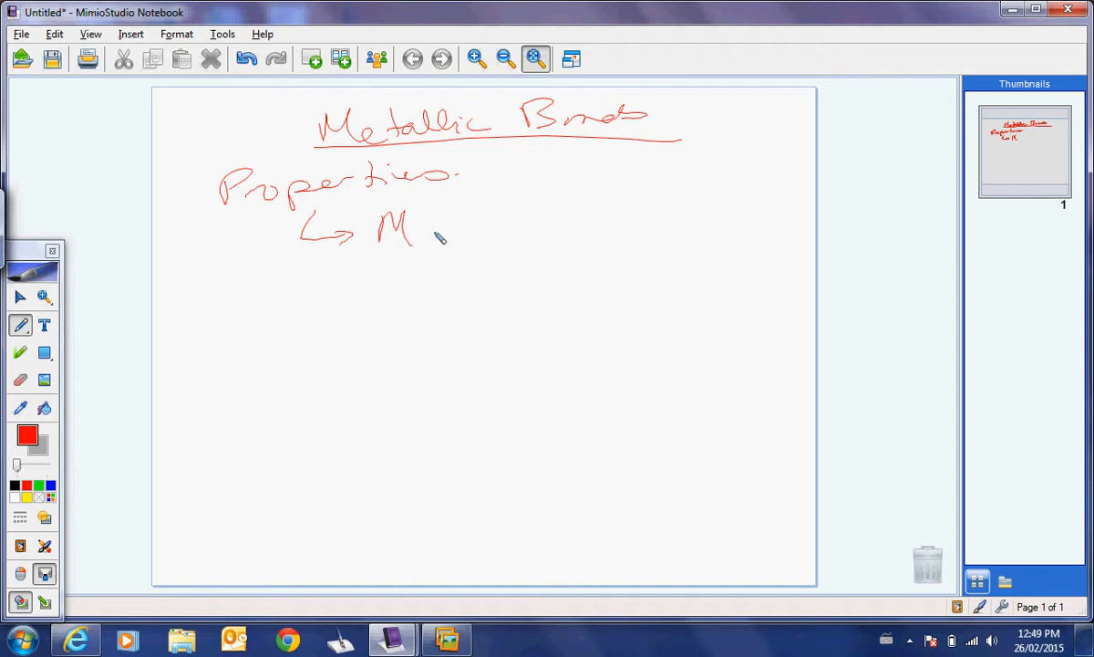
- Add an arrow branch 'Malleable - maintains its shape when hit'
{"action": "left_click_drag", "start_coordinate": [427, 233], "coordinate": [441, 241]}
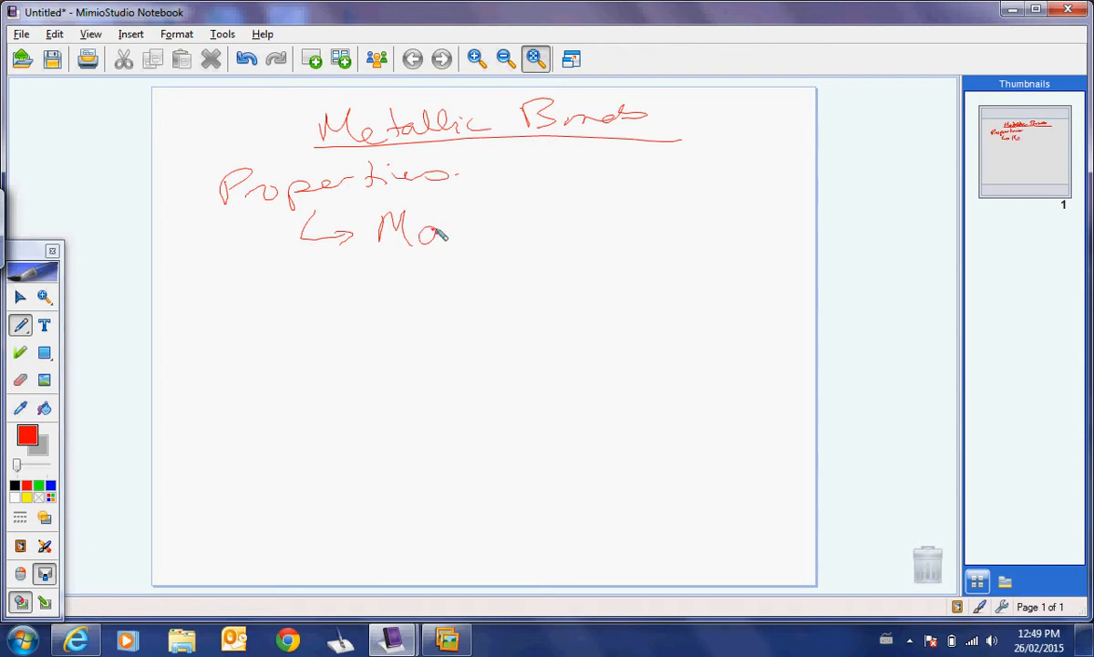
{"action": "left_click_drag", "start_coordinate": [447, 233], "coordinate": [496, 241]}
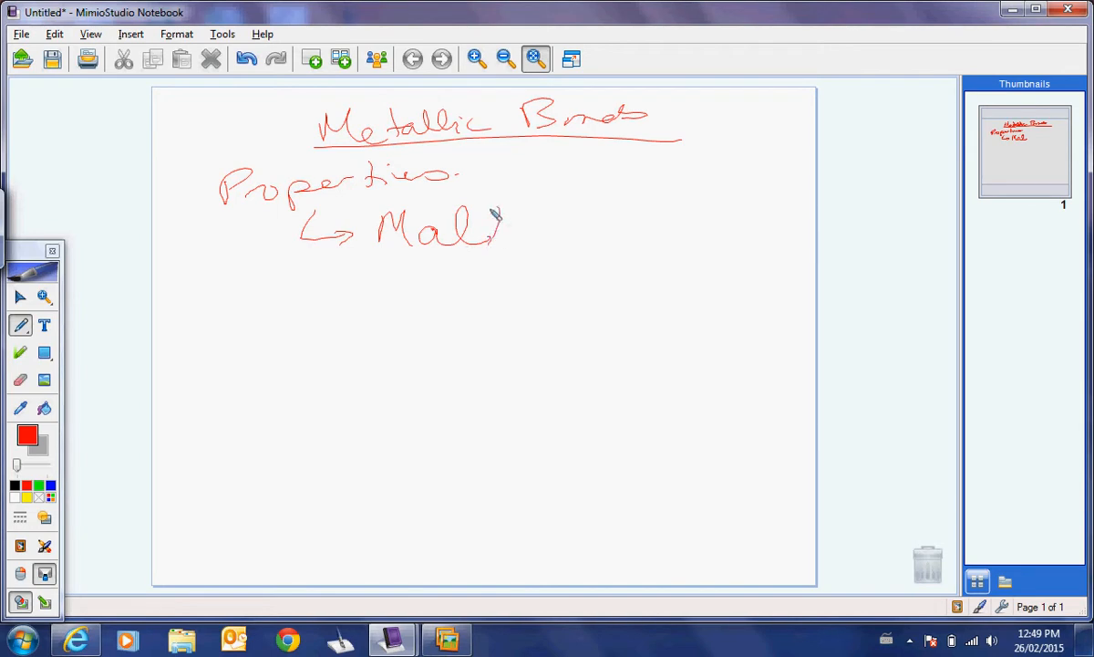
{"action": "left_click_drag", "start_coordinate": [496, 233], "coordinate": [639, 228]}
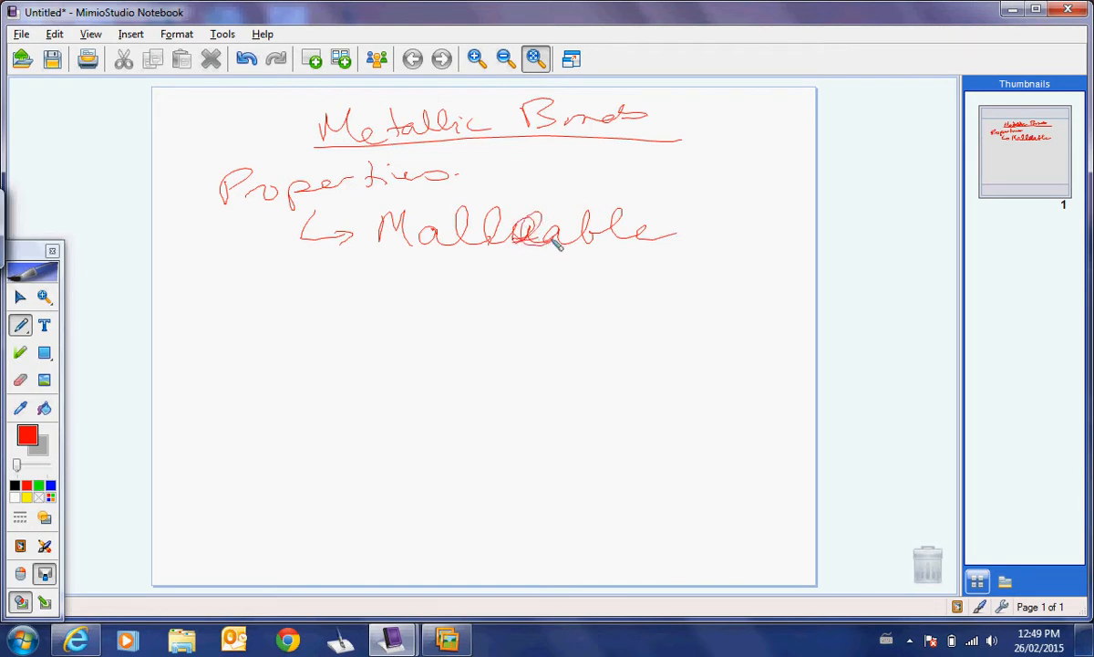
{"action": "left_click_drag", "start_coordinate": [292, 241], "coordinate": [352, 295]}
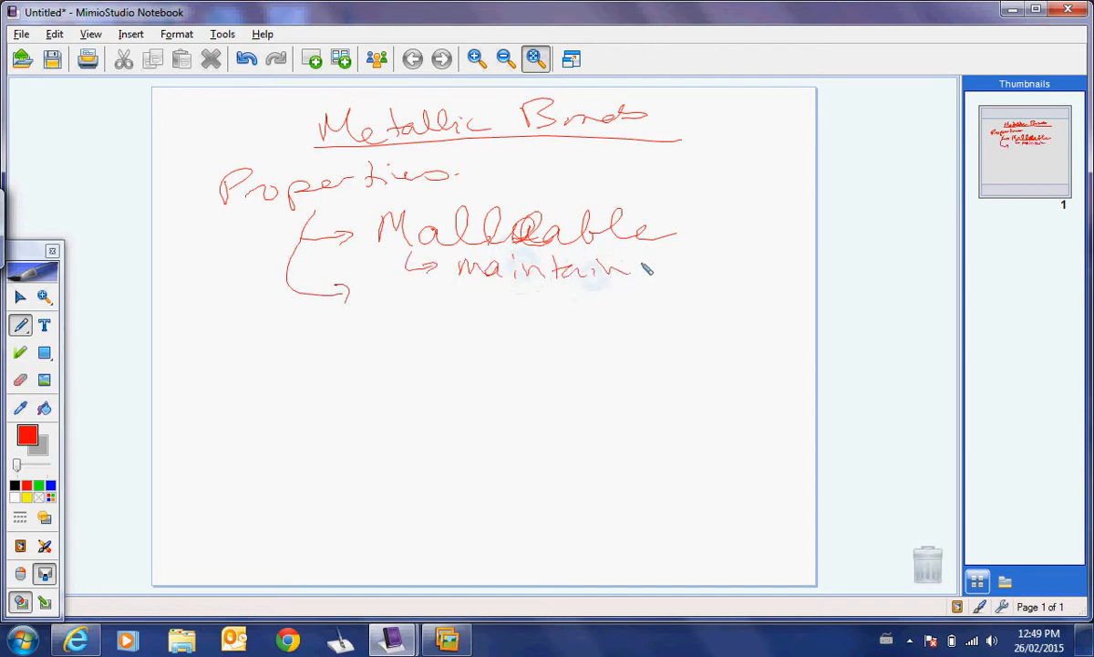
{"action": "left_click_drag", "start_coordinate": [653, 266], "coordinate": [730, 274]}
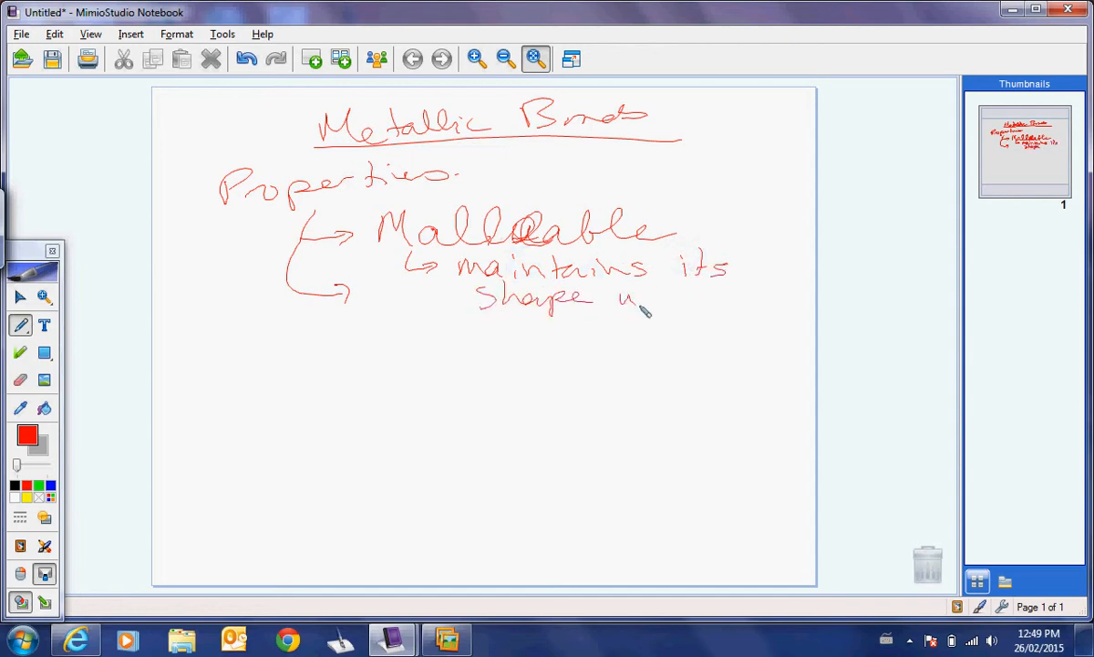
{"action": "left_click_drag", "start_coordinate": [648, 310], "coordinate": [638, 347]}
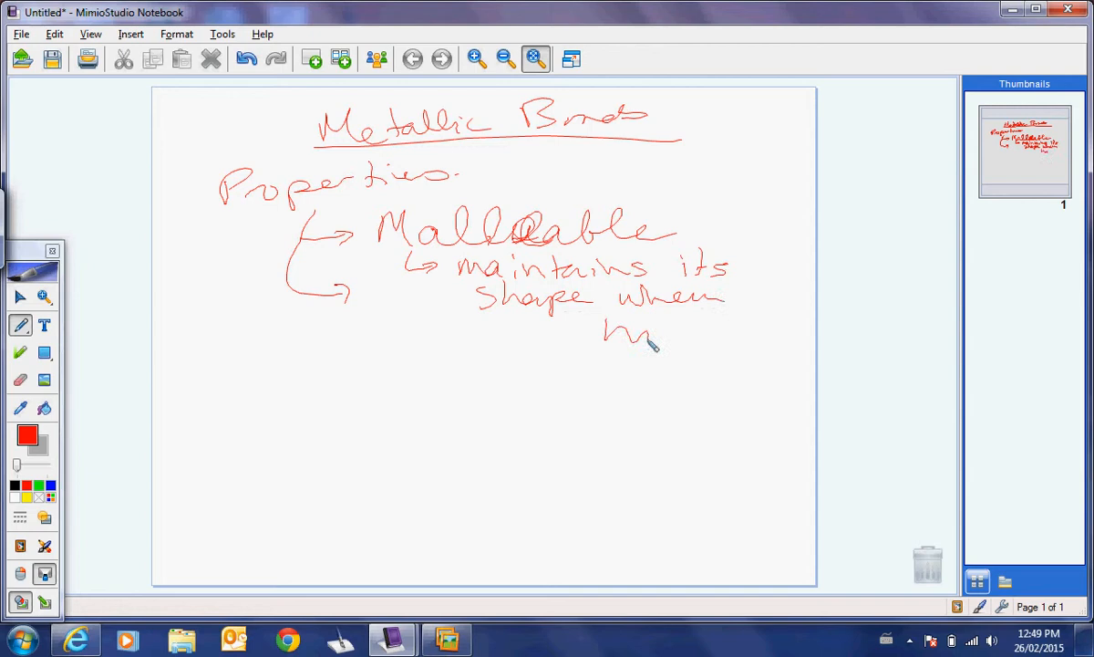
{"action": "left_click_drag", "start_coordinate": [292, 274], "coordinate": [347, 410]}
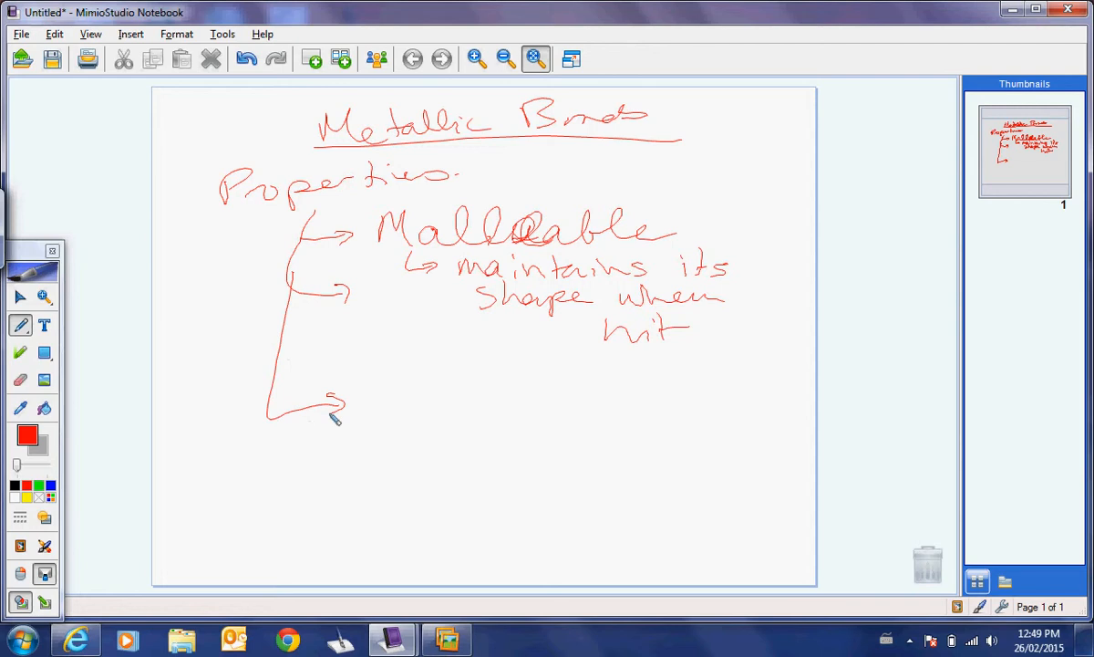
- Add a second branch 'Ductile - draw into a wire'
{"action": "left_click_drag", "start_coordinate": [365, 419], "coordinate": [402, 383]}
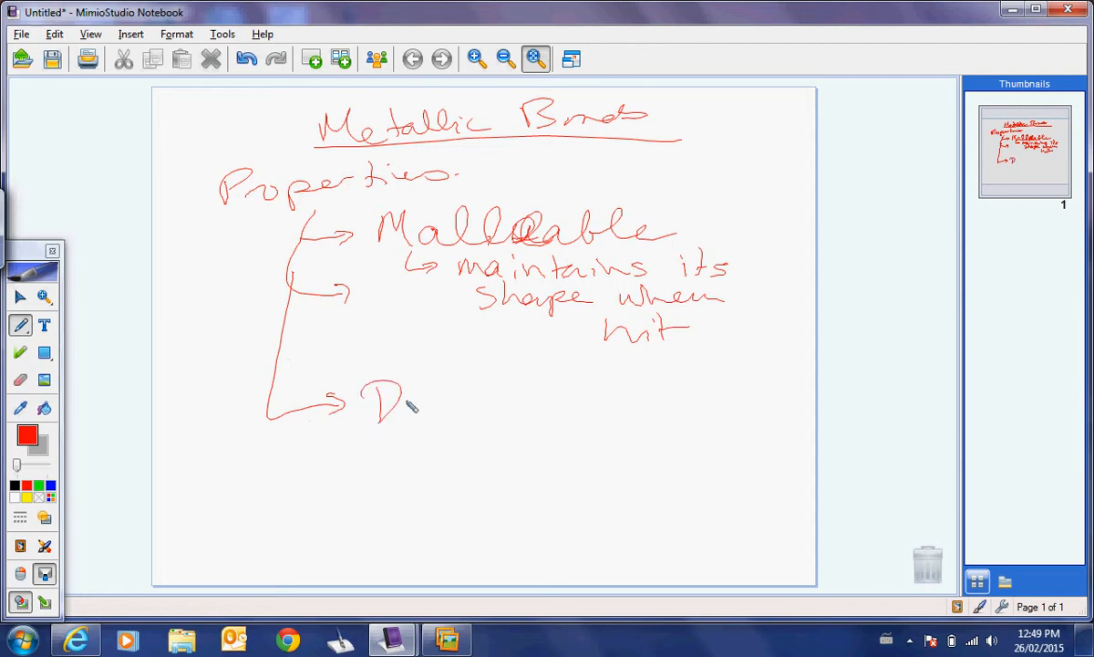
{"action": "left_click_drag", "start_coordinate": [410, 405], "coordinate": [525, 405]}
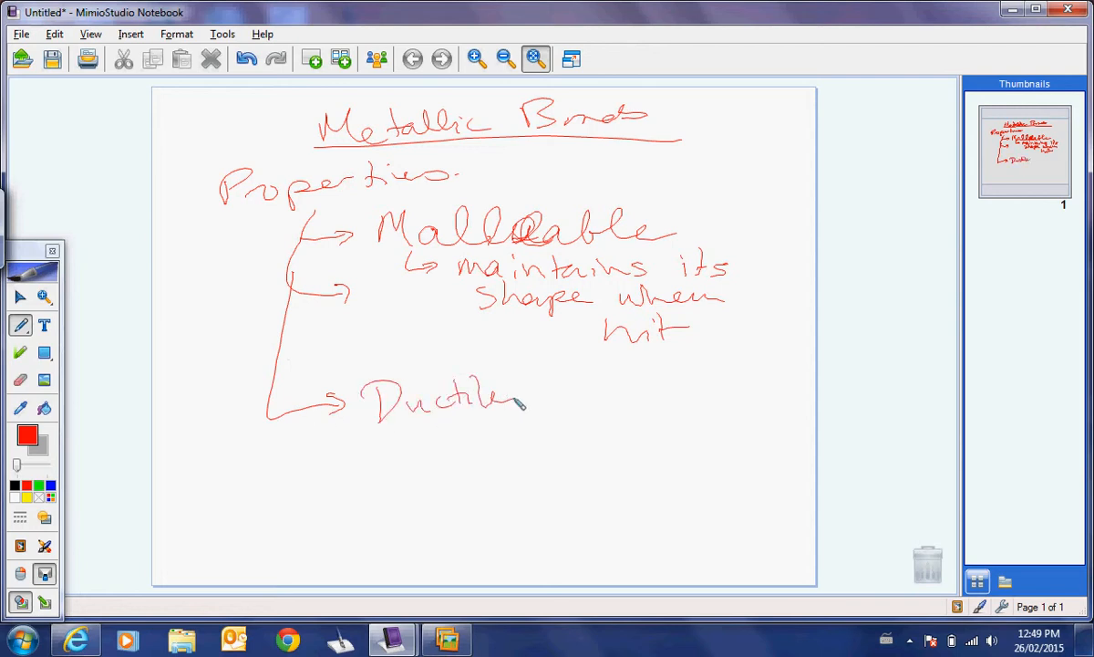
{"action": "left_click_drag", "start_coordinate": [533, 392], "coordinate": [666, 383]}
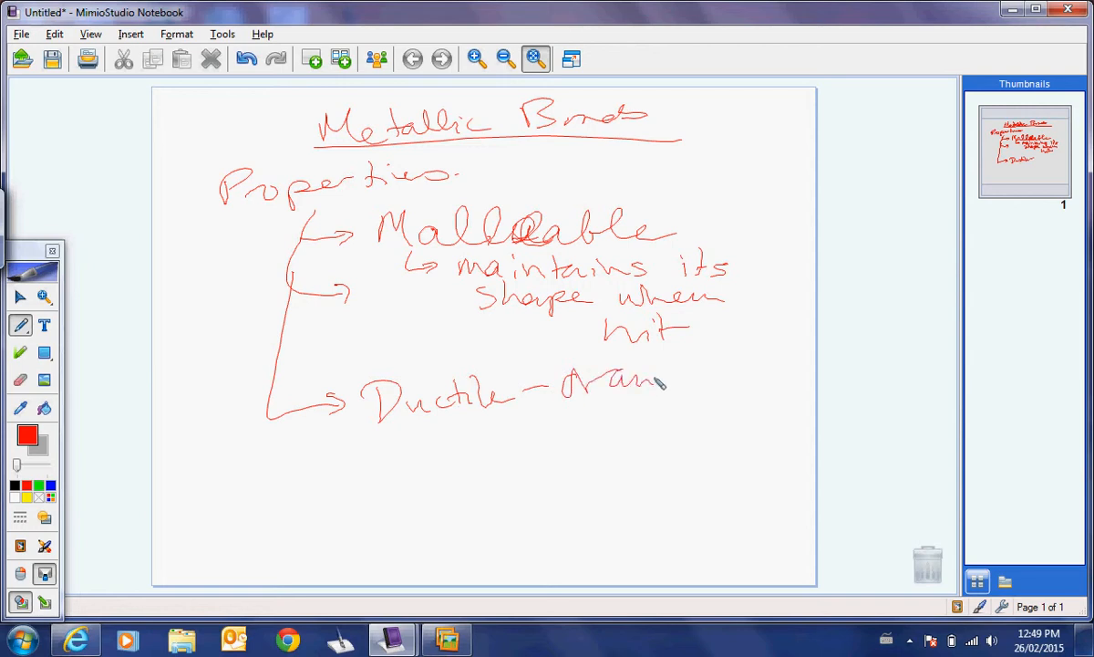
{"action": "left_click_drag", "start_coordinate": [665, 374], "coordinate": [785, 368]}
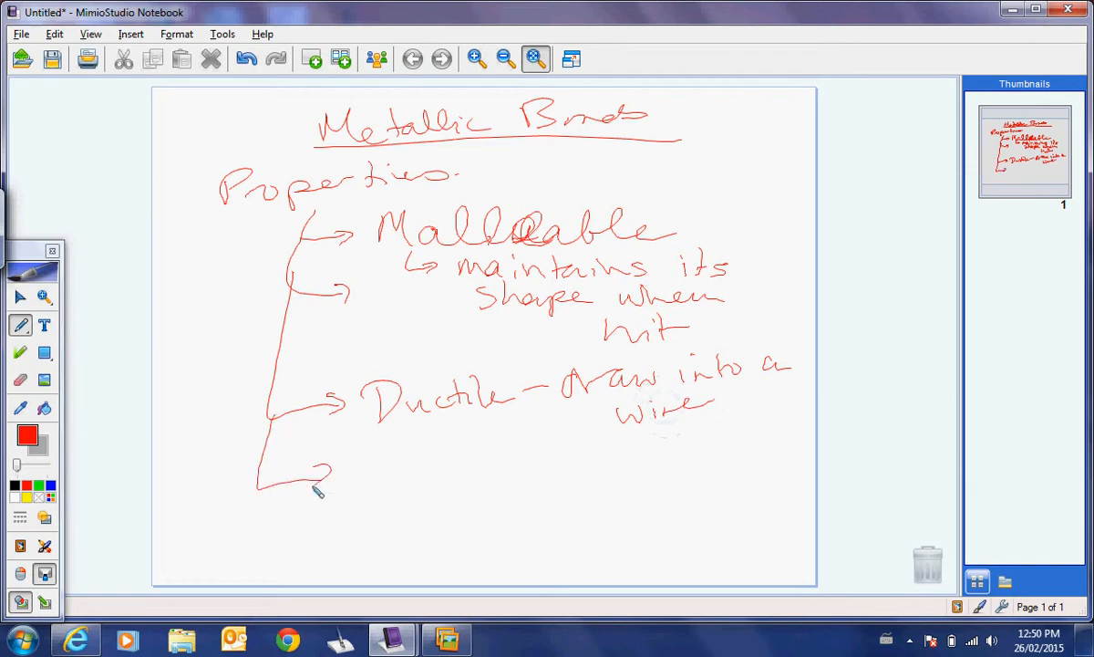
- Add branches for Sonorous, Conducts elec and heat, solids, and shiny silver
{"action": "left_click_drag", "start_coordinate": [374, 474], "coordinate": [434, 478]}
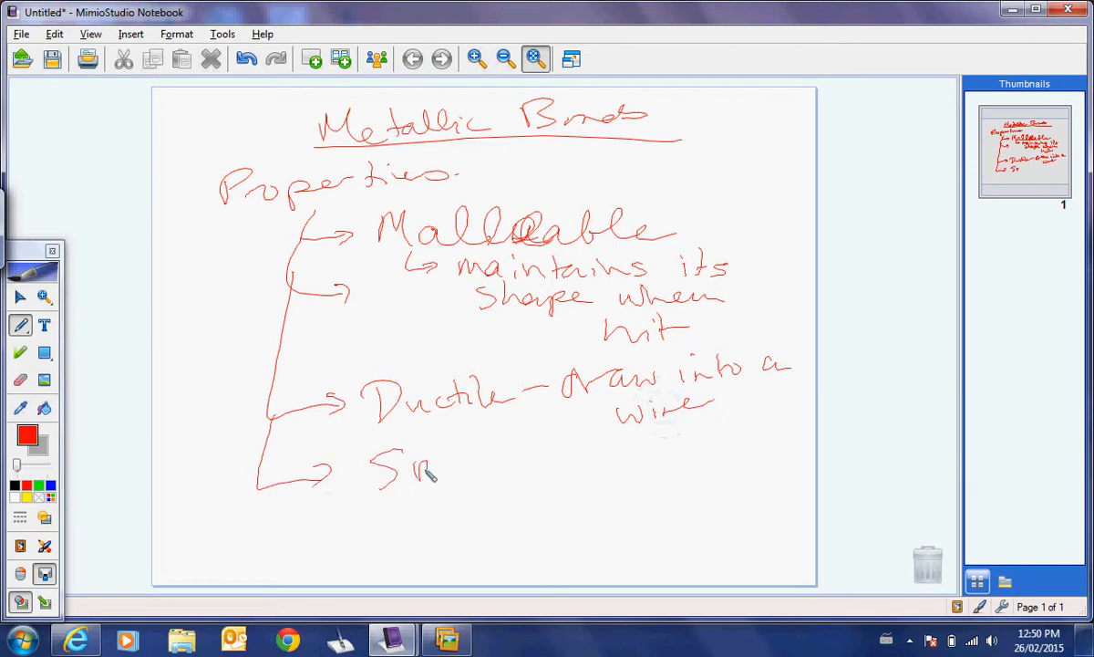
{"action": "left_click_drag", "start_coordinate": [441, 471], "coordinate": [551, 471]}
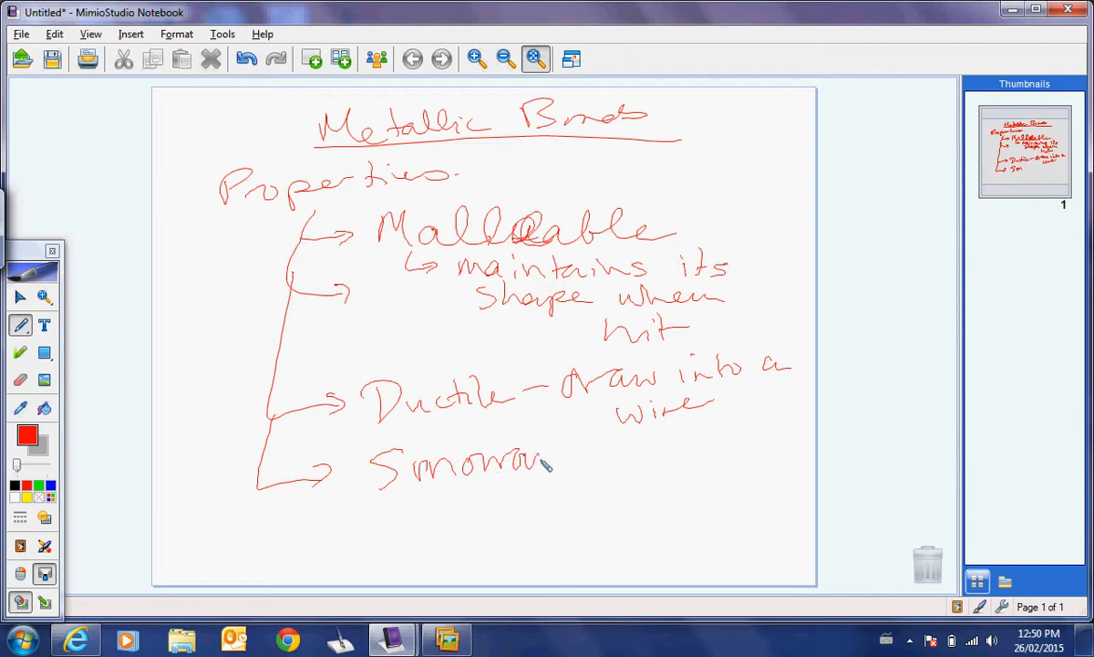
{"action": "left_click_drag", "start_coordinate": [274, 478], "coordinate": [356, 532]}
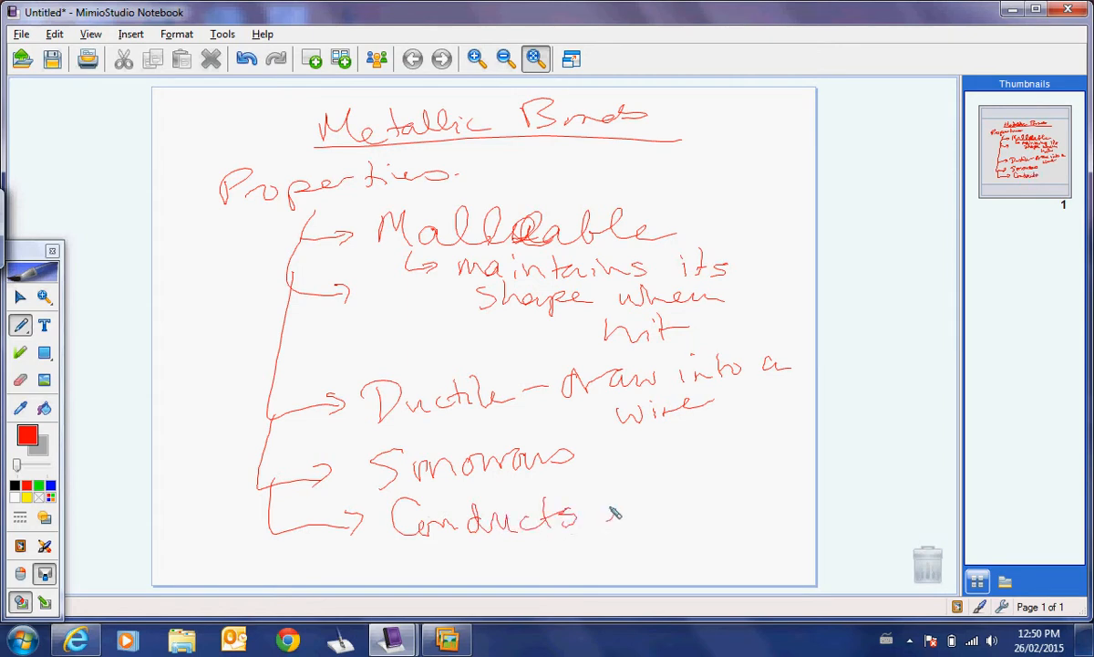
{"action": "left_click_drag", "start_coordinate": [601, 511], "coordinate": [748, 501]}
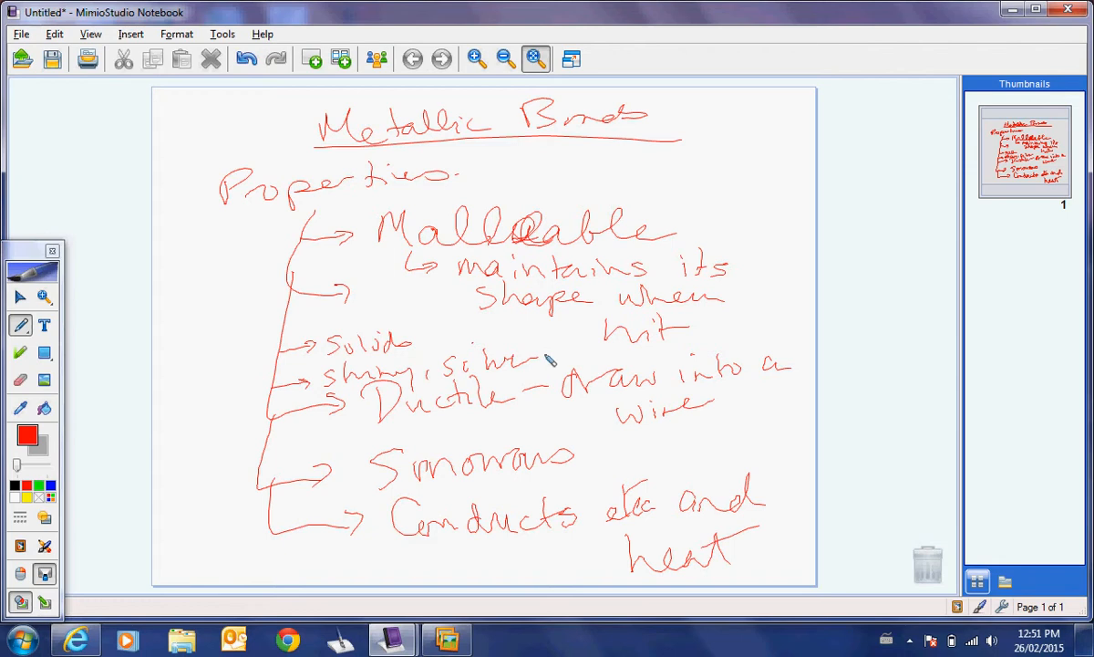
- On a new page, write an underlined 'Structure' heading above rows of circled Cu atoms
{"action": "left_click", "coordinate": [312, 58]}
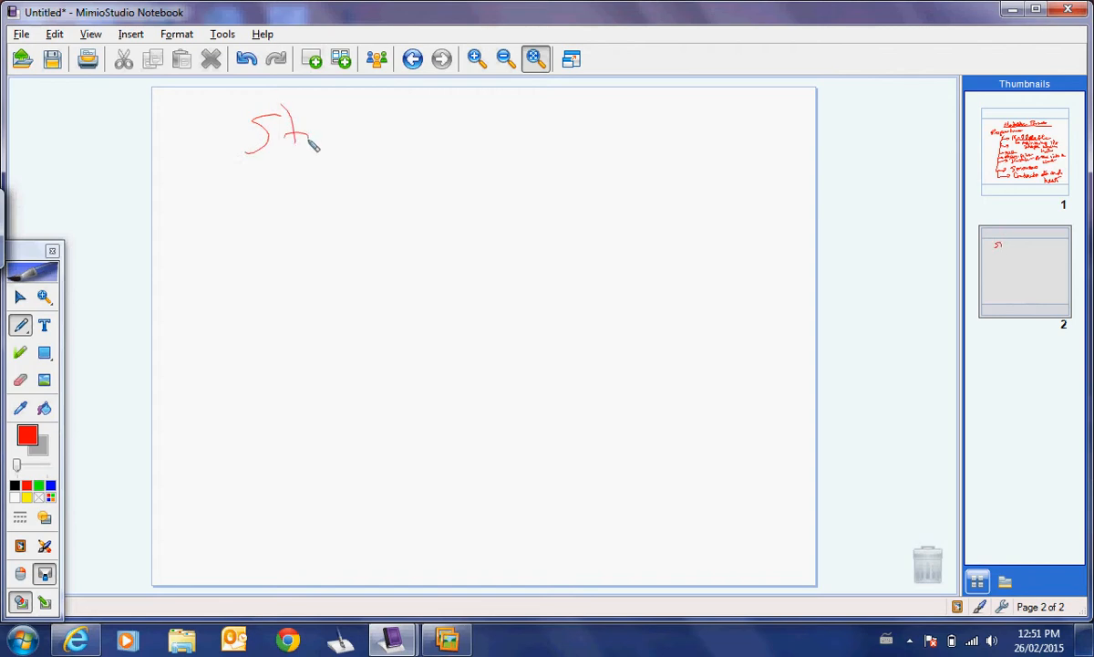
{"action": "left_click_drag", "start_coordinate": [301, 137], "coordinate": [456, 131]}
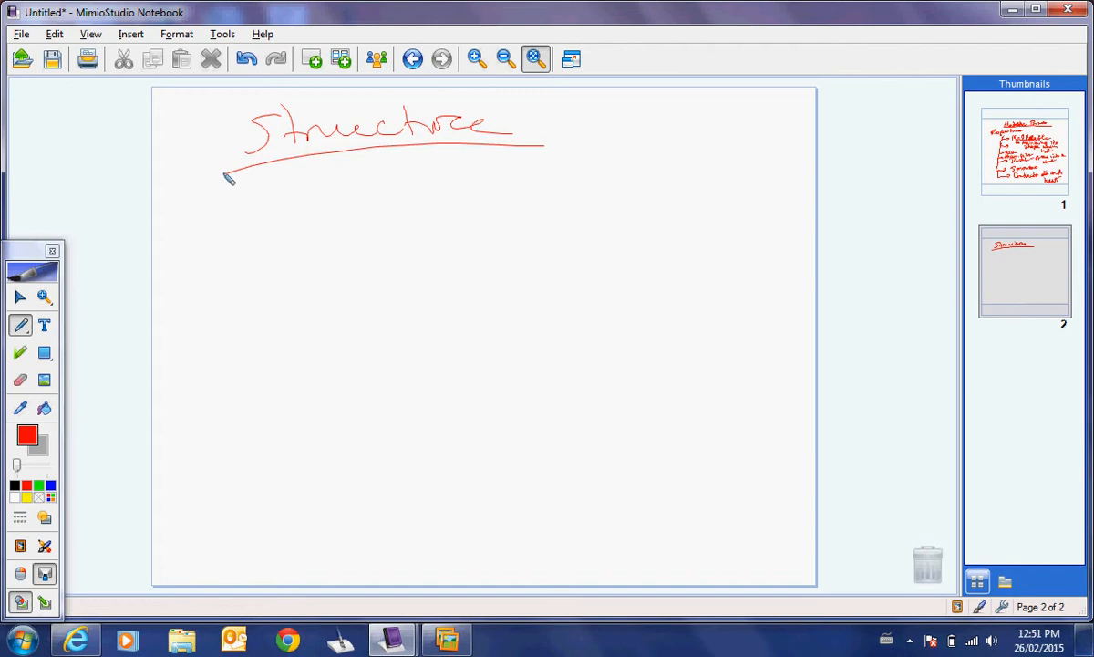
{"action": "left_click_drag", "start_coordinate": [328, 188], "coordinate": [364, 191]}
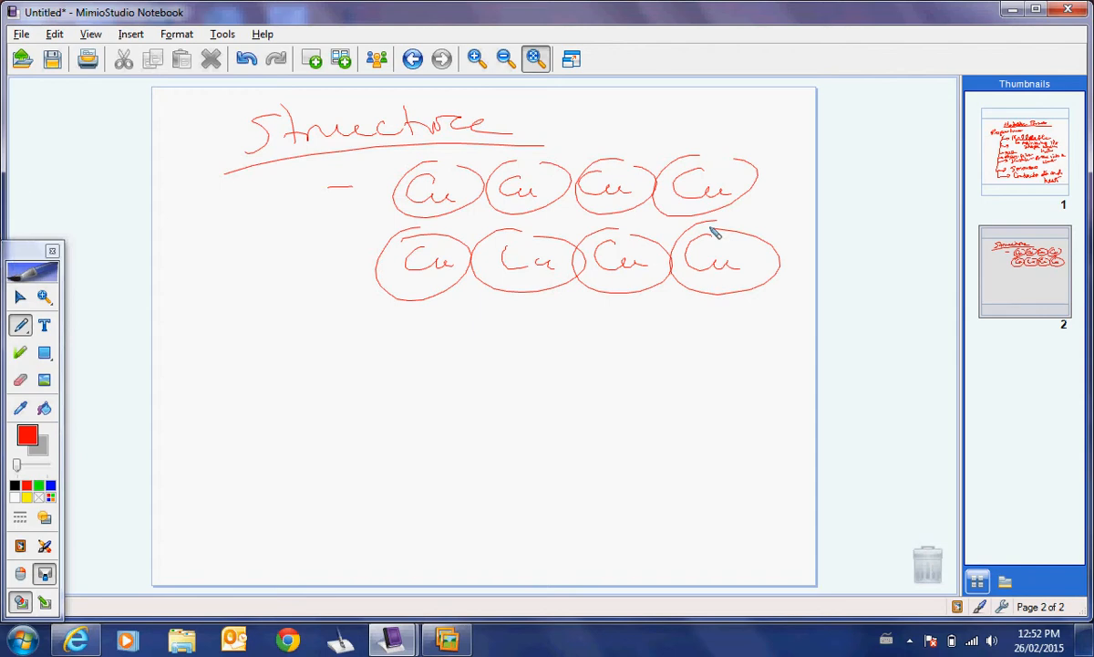
{"action": "left_click_drag", "start_coordinate": [383, 329], "coordinate": [435, 350]}
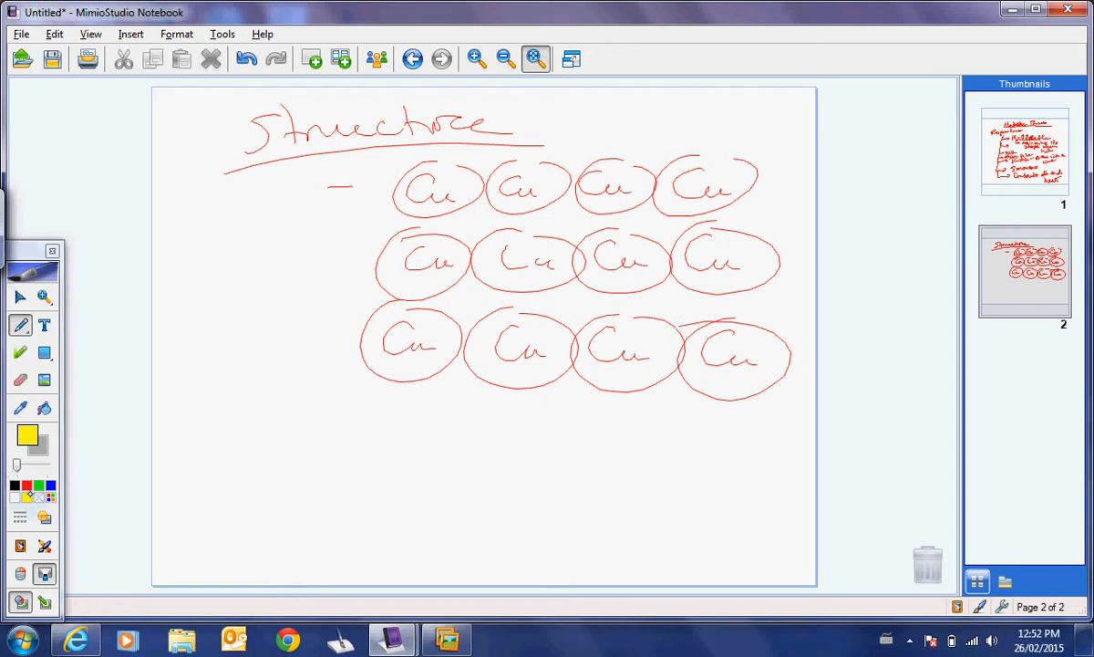
- Draw short yellow electron dashes in the gaps between the Cu rows
{"action": "left_click_drag", "start_coordinate": [429, 222], "coordinate": [525, 233]}
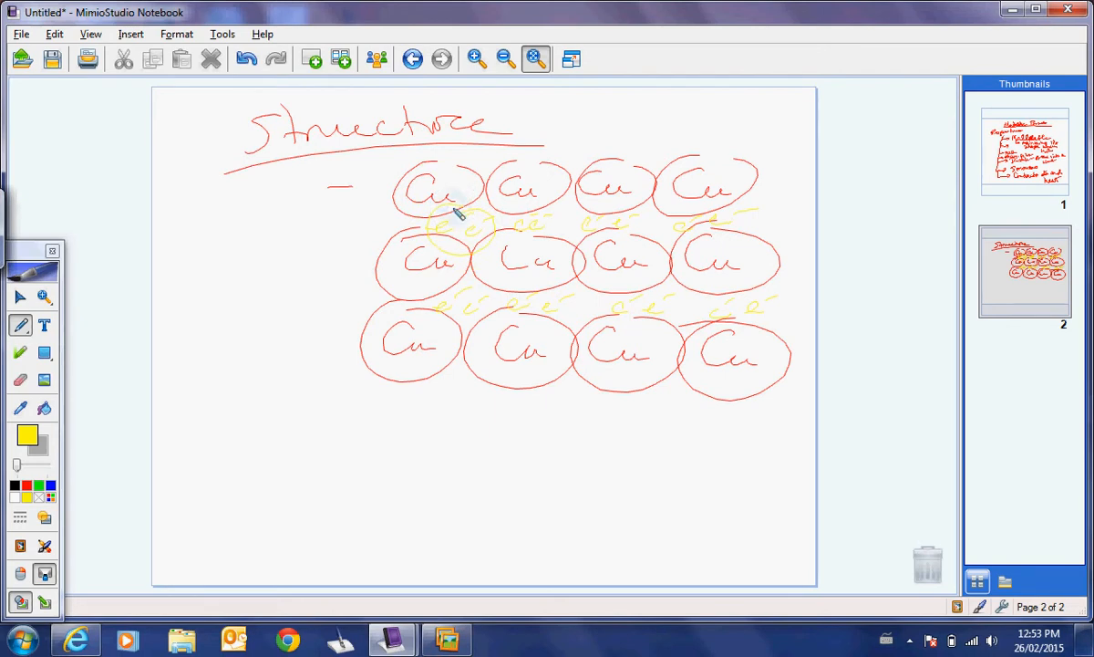
{"action": "left_click", "coordinate": [28, 435]}
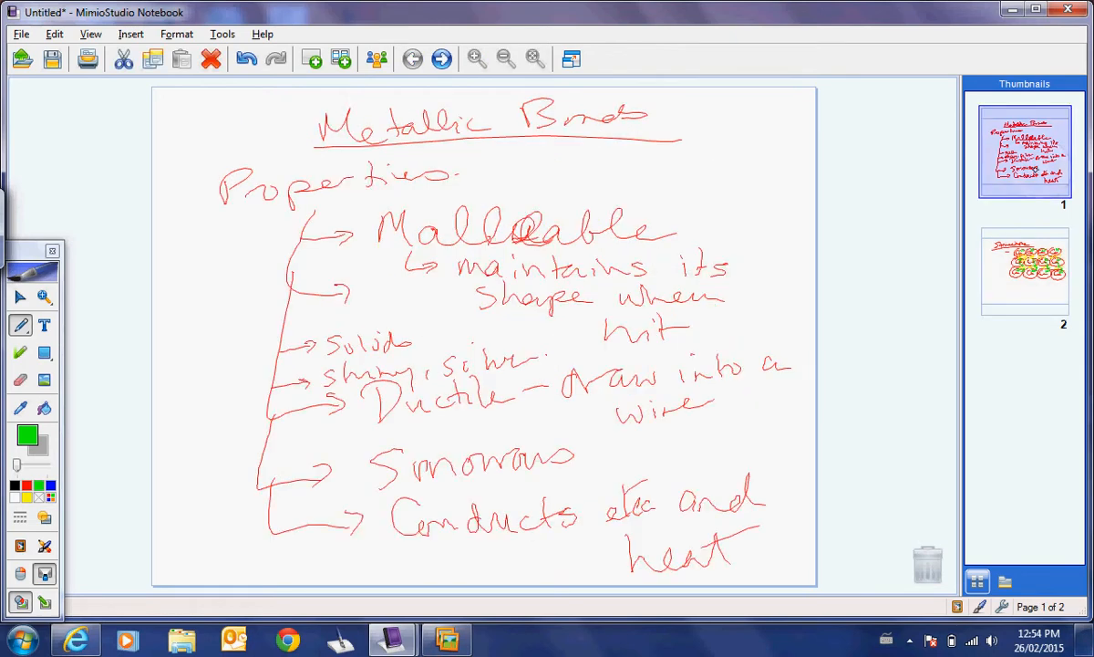
- Label the Cu circles 2+ and draw small green arrows between the rows
{"action": "left_click_drag", "start_coordinate": [264, 452], "coordinate": [328, 447]}
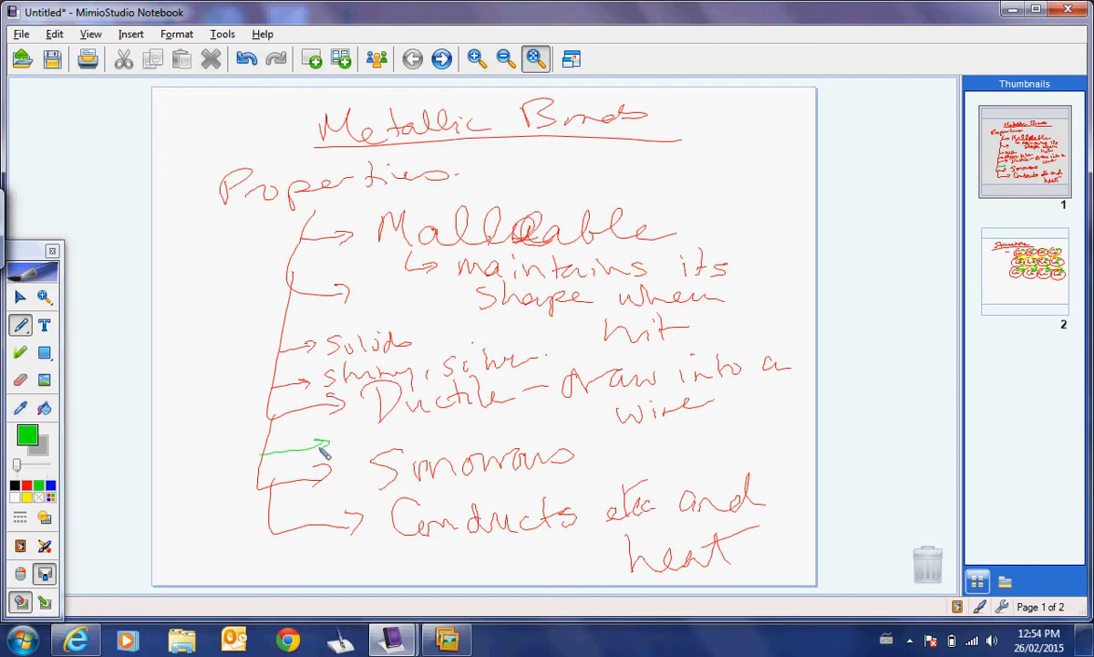
{"action": "left_click_drag", "start_coordinate": [320, 343], "coordinate": [438, 343]}
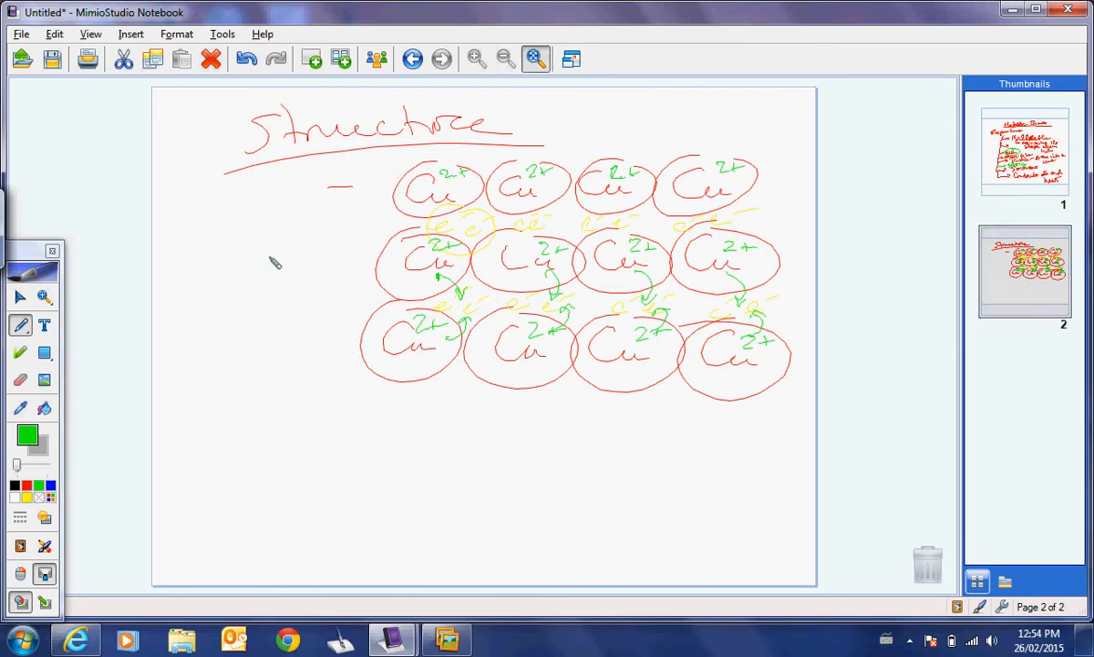
- Draw green push arrows with a plus sign into the middle Cu row from both sides
{"action": "left_click_drag", "start_coordinate": [270, 256], "coordinate": [369, 255]}
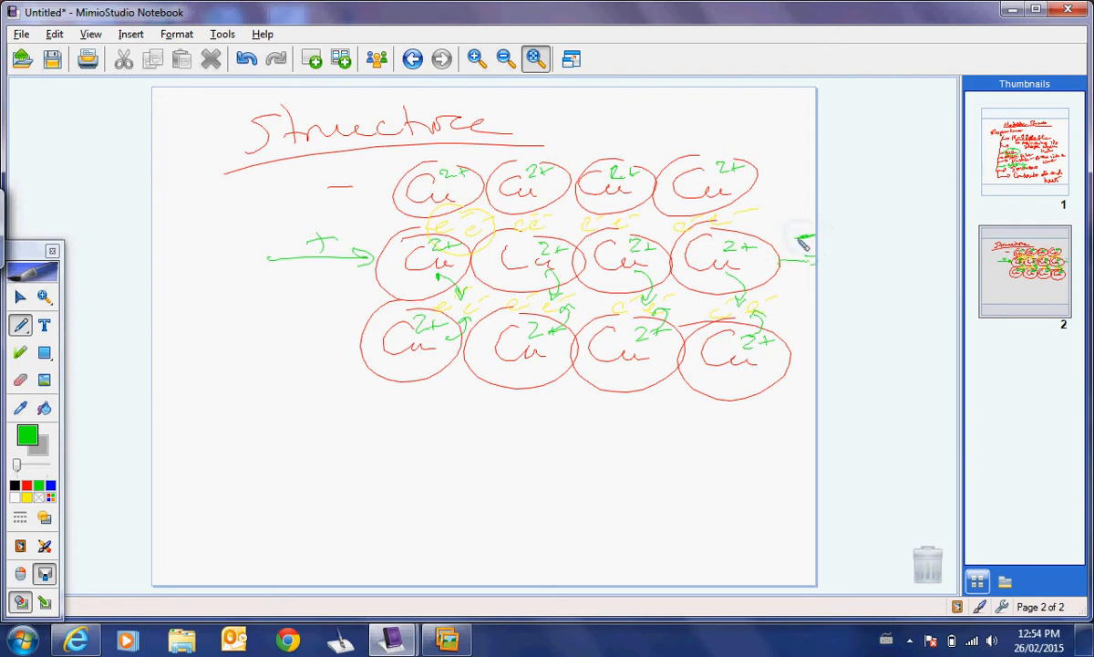
{"action": "left_click_drag", "start_coordinate": [419, 223], "coordinate": [352, 240]}
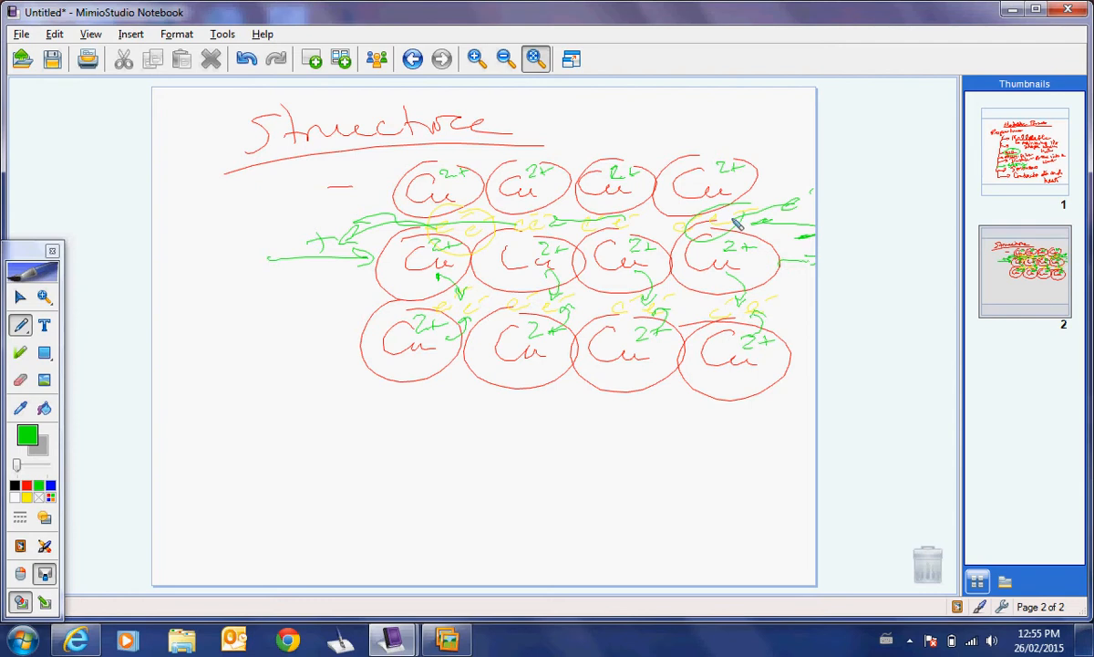
- Undo the extra green strokes, leaving one push arrow at each end of the middle row
{"action": "left_click", "coordinate": [310, 58]}
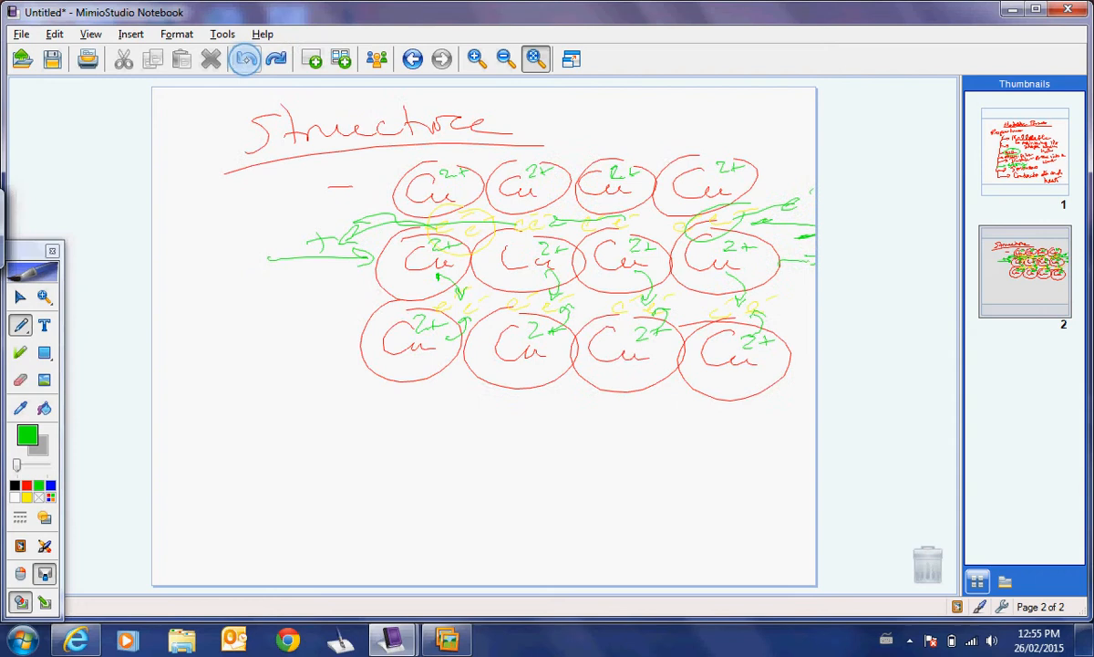
{"action": "left_click", "coordinate": [245, 58]}
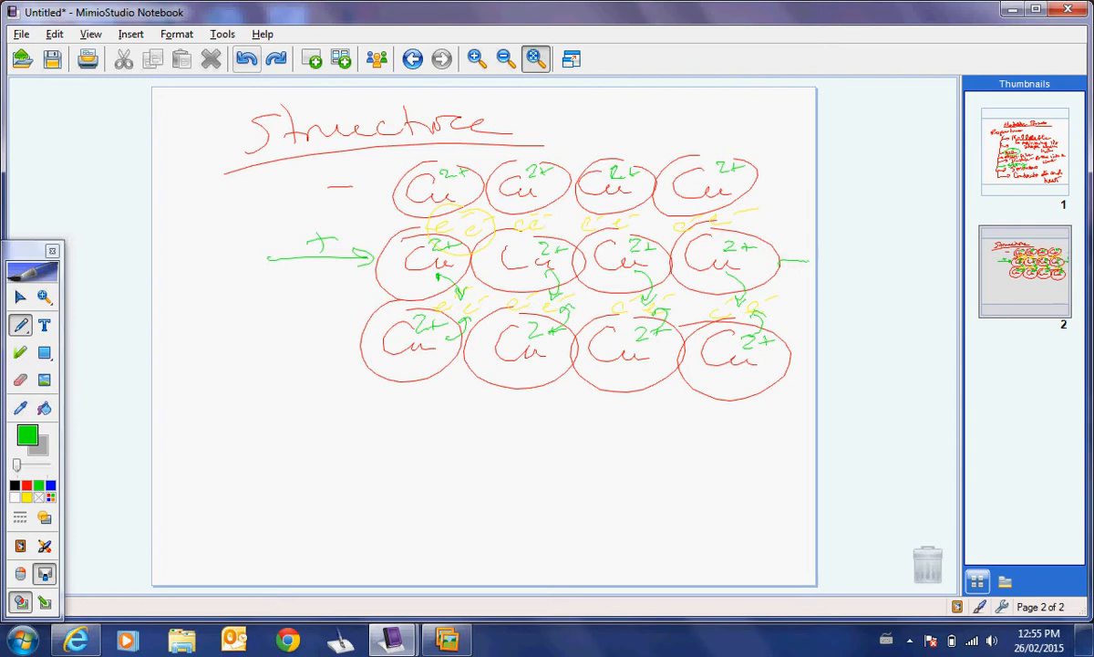
- Sketch a framed block of stacked green layer lines with sideways arrows below the lattice
{"action": "left_click_drag", "start_coordinate": [485, 430], "coordinate": [604, 427]}
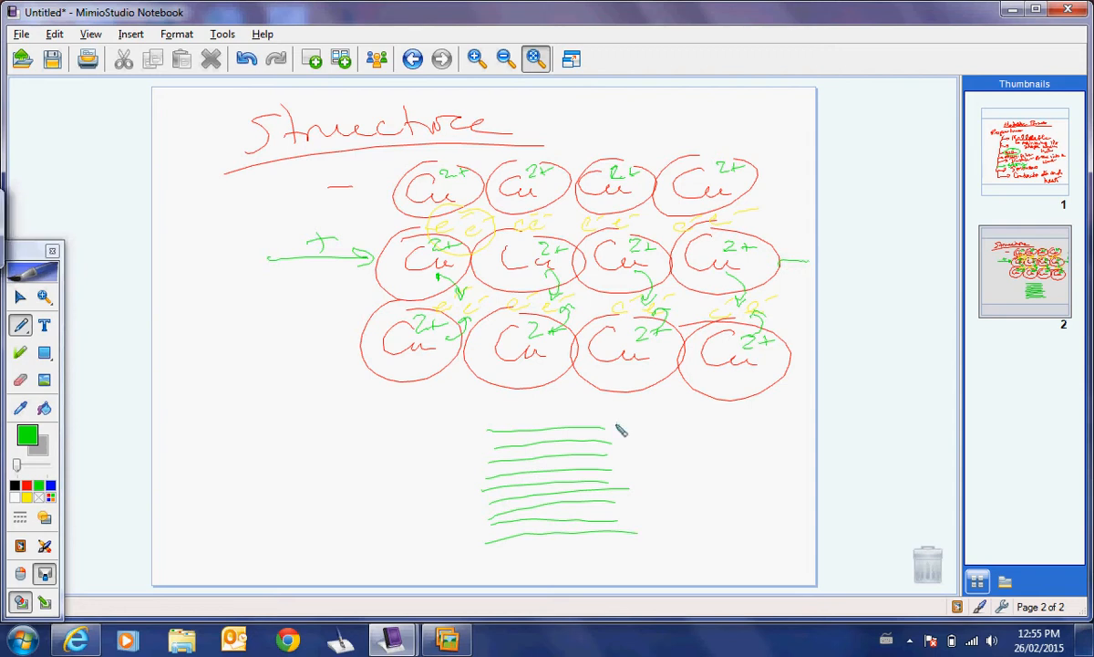
{"action": "left_click_drag", "start_coordinate": [624, 429], "coordinate": [629, 551]}
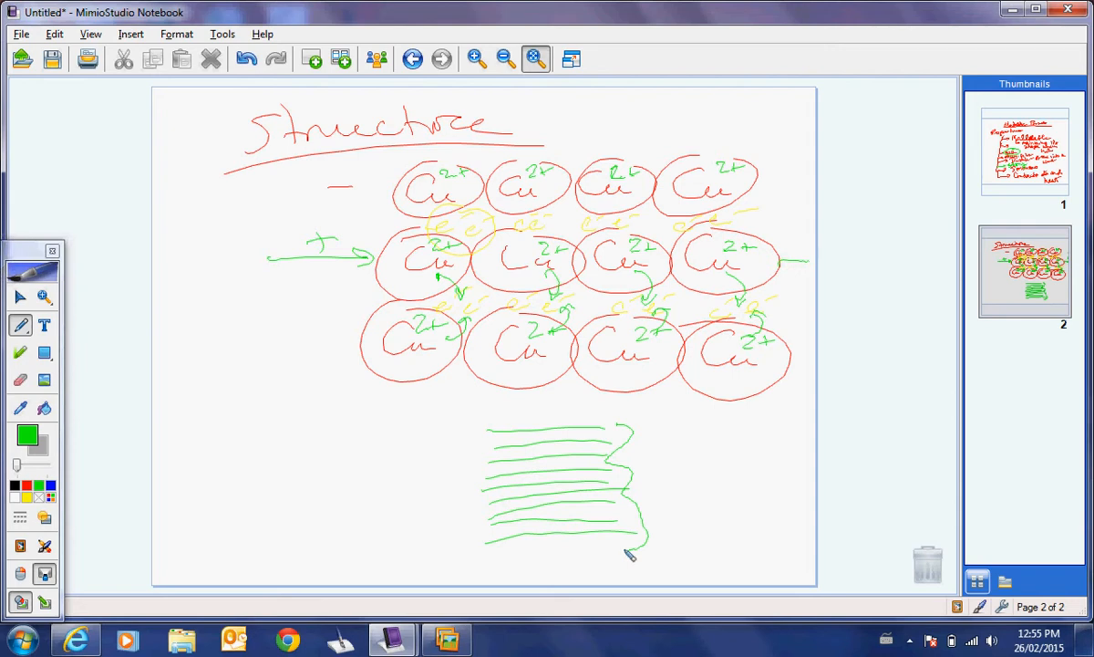
{"action": "left_click_drag", "start_coordinate": [629, 547], "coordinate": [474, 538]}
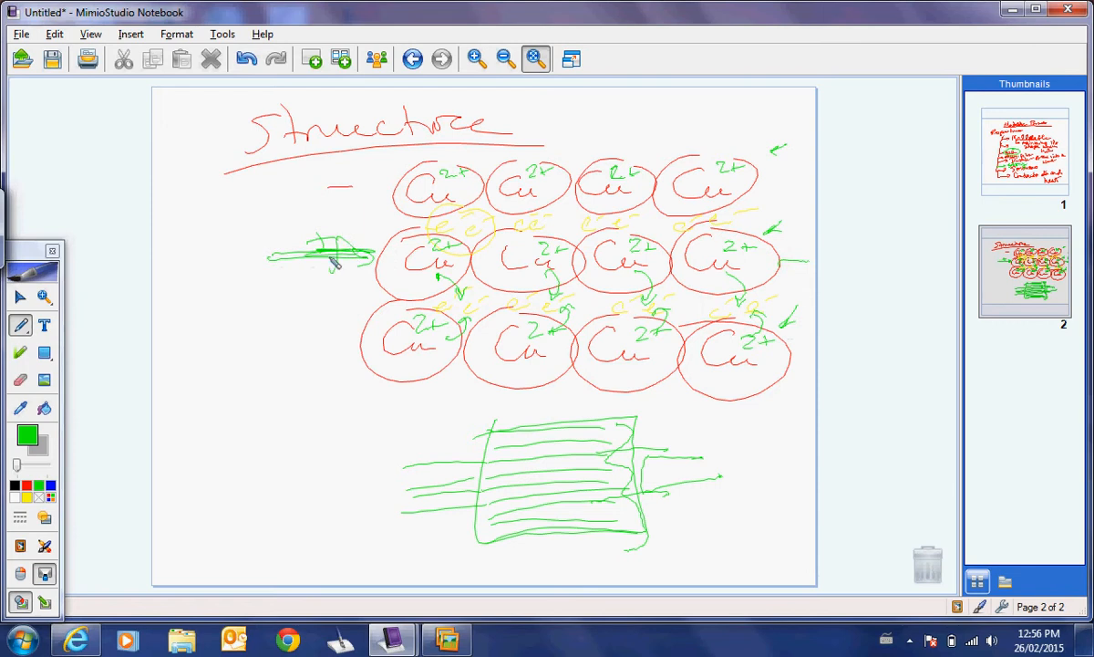
- Draw push arrows and a long sliding arrow through the middle Cu row
{"action": "left_click_drag", "start_coordinate": [310, 255], "coordinate": [574, 265]}
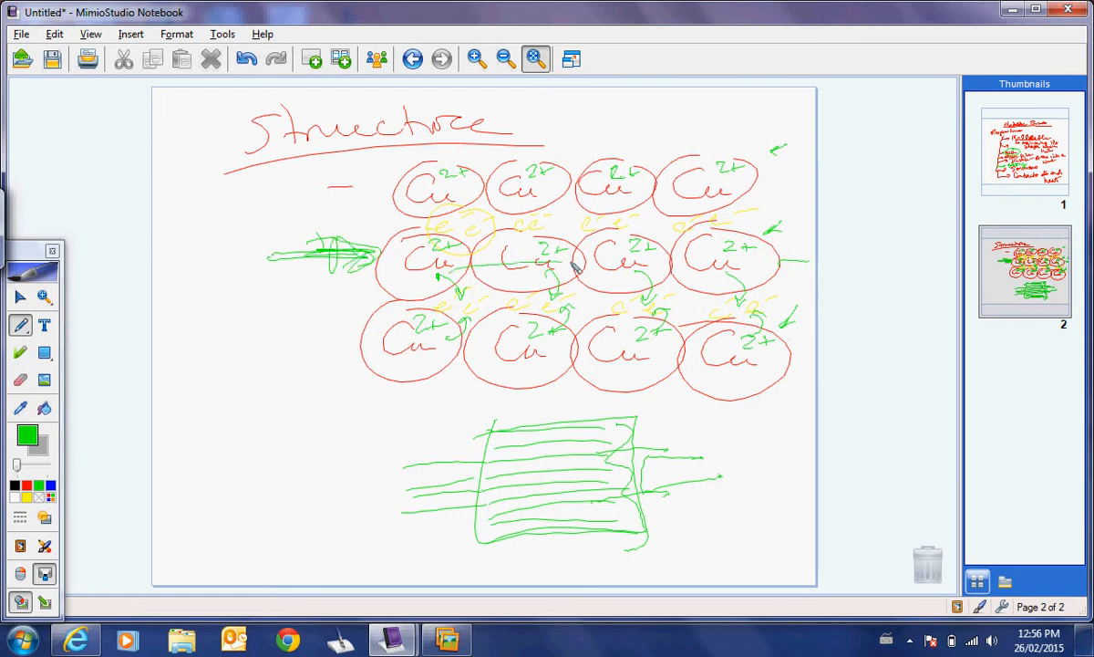
{"action": "left_click_drag", "start_coordinate": [547, 264], "coordinate": [806, 270]}
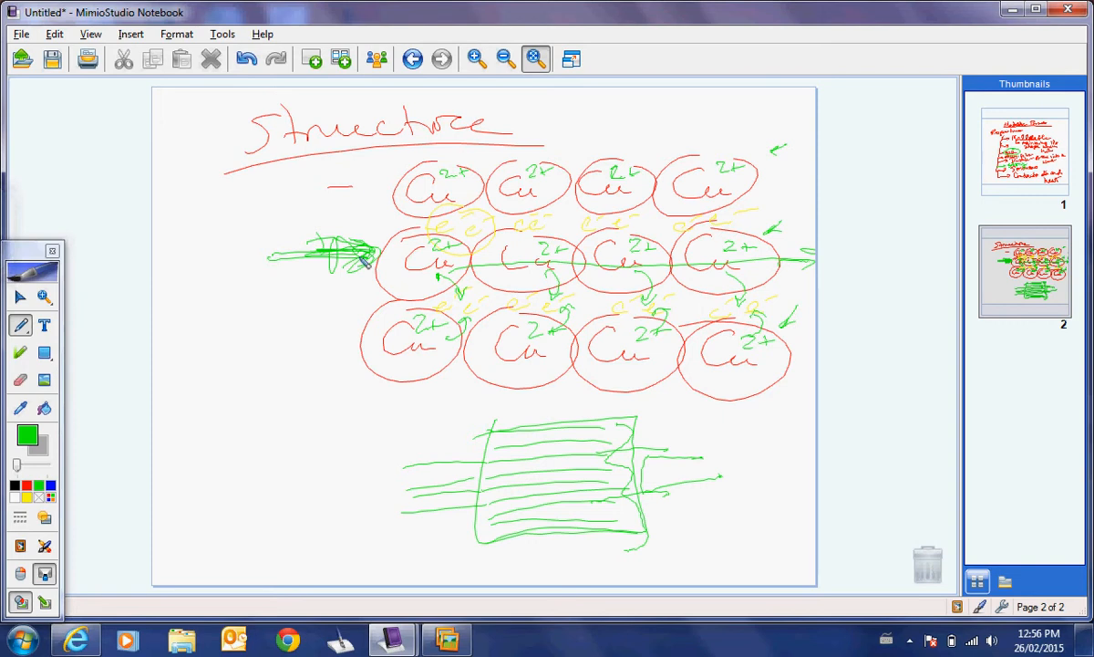
- Write 'layers of cations can slide over each other' in green left of the lattice
{"action": "left_click_drag", "start_coordinate": [183, 343], "coordinate": [237, 361]}
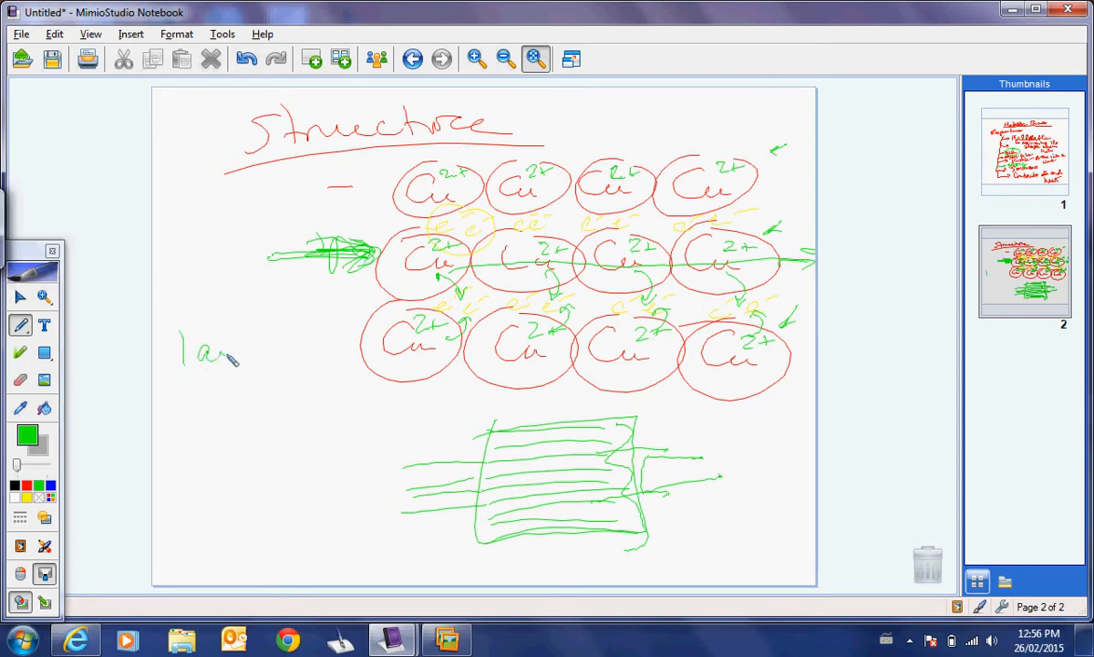
{"action": "left_click_drag", "start_coordinate": [219, 350], "coordinate": [342, 343]}
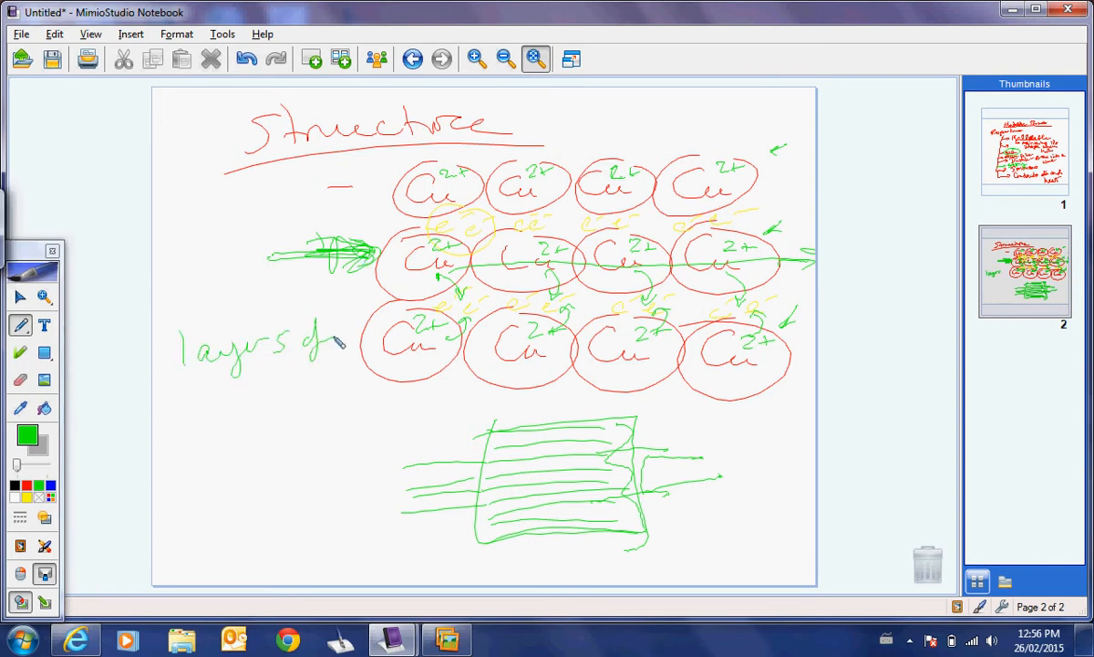
{"action": "left_click_drag", "start_coordinate": [179, 405], "coordinate": [288, 410]}
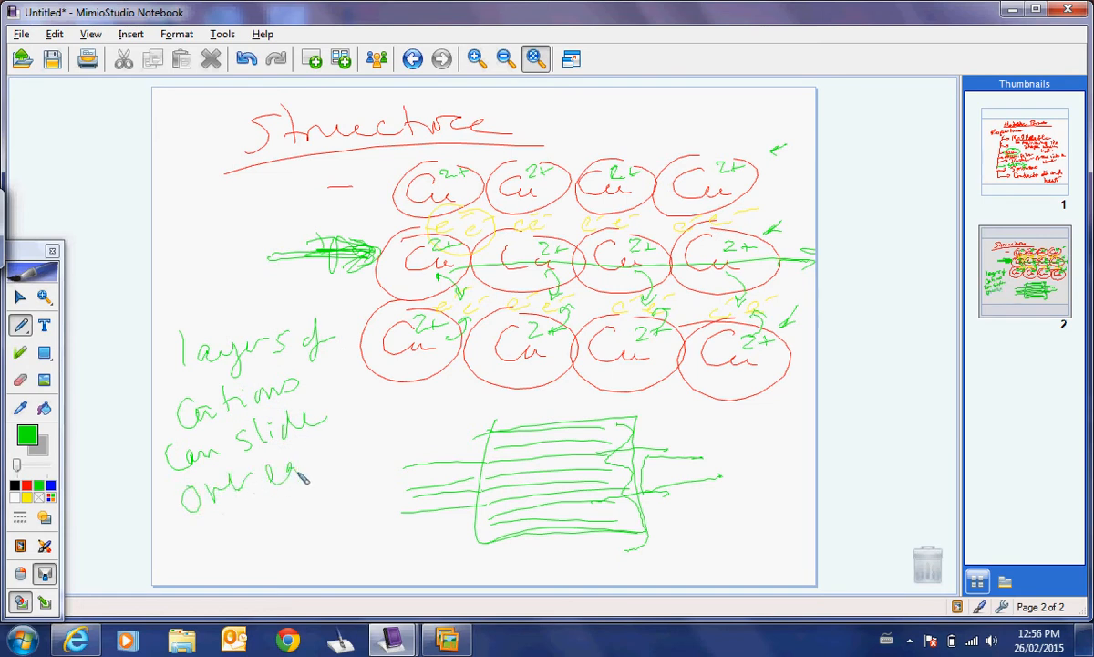
{"action": "left_click_drag", "start_coordinate": [319, 465], "coordinate": [416, 437]}
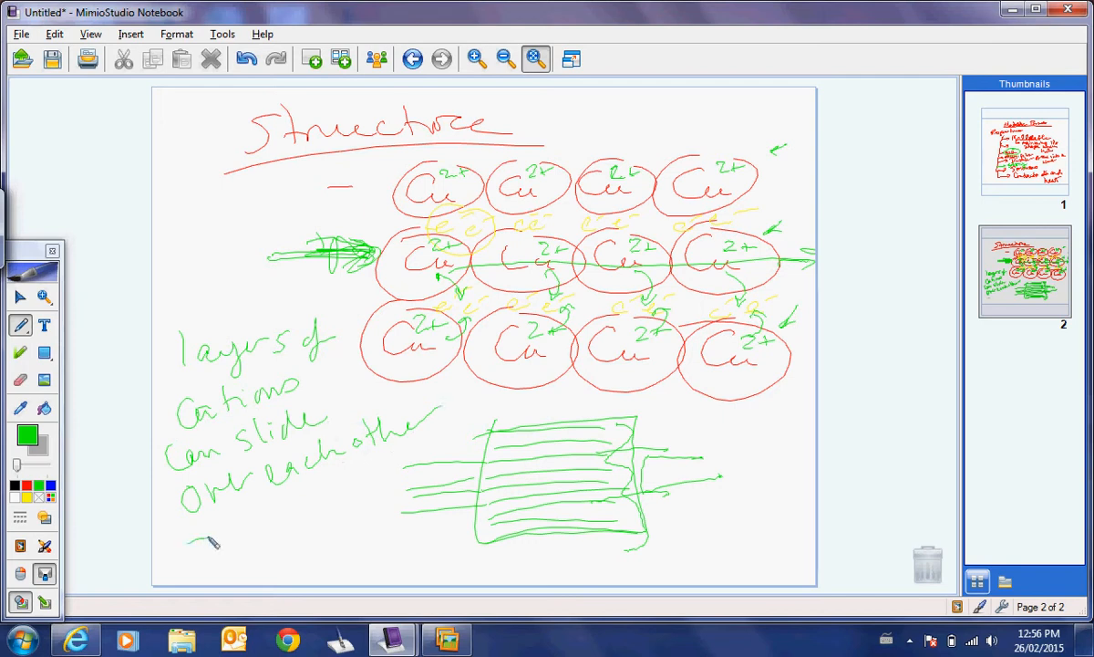
{"action": "left_click_drag", "start_coordinate": [191, 538], "coordinate": [274, 529]}
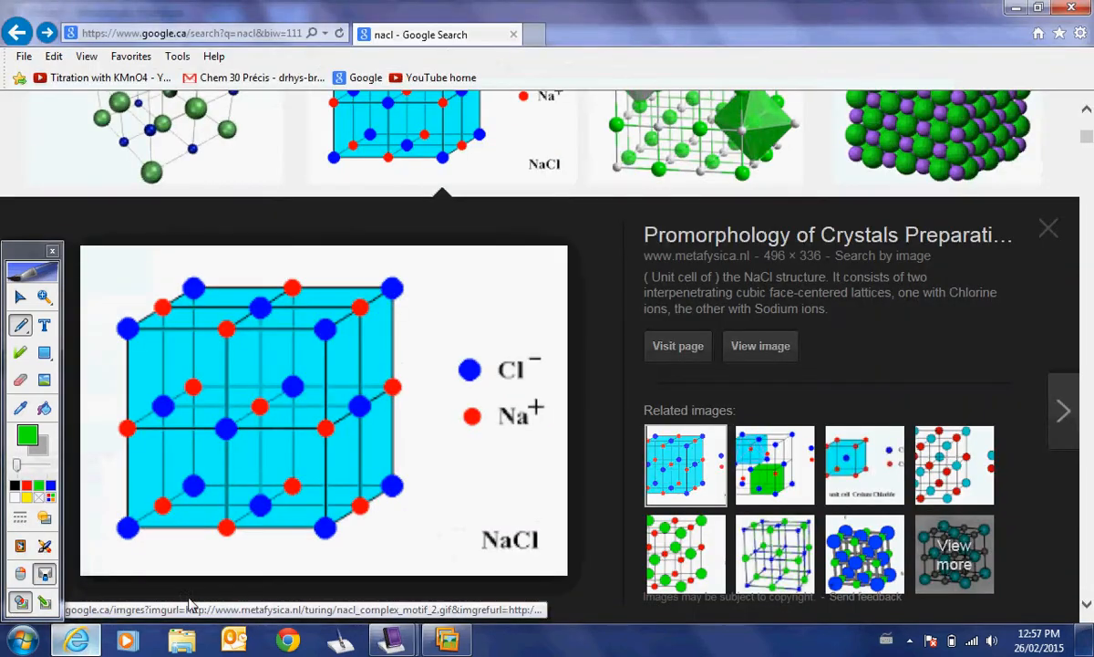
- Search Google Images for 'metal structure cations' from the address bar
{"action": "type", "text": "m"}
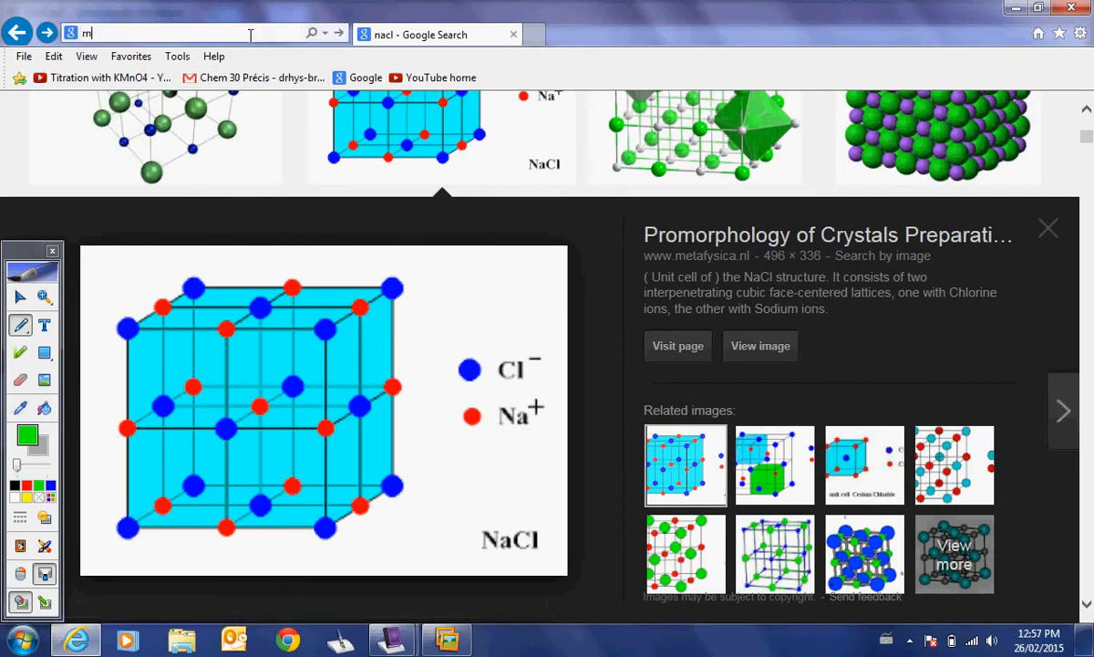
{"action": "type", "text": "etal stru"}
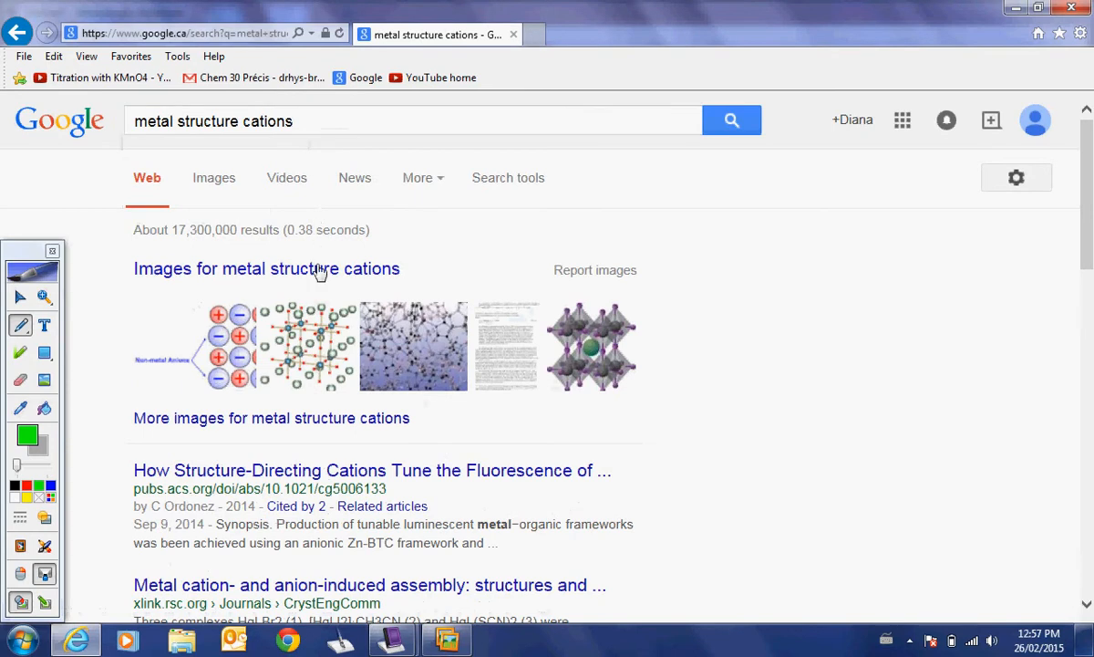
- Enlarge the 'Structure & Reactivity: Metals' diagram of metal cations in an electron sea
{"action": "left_click", "coordinate": [213, 177]}
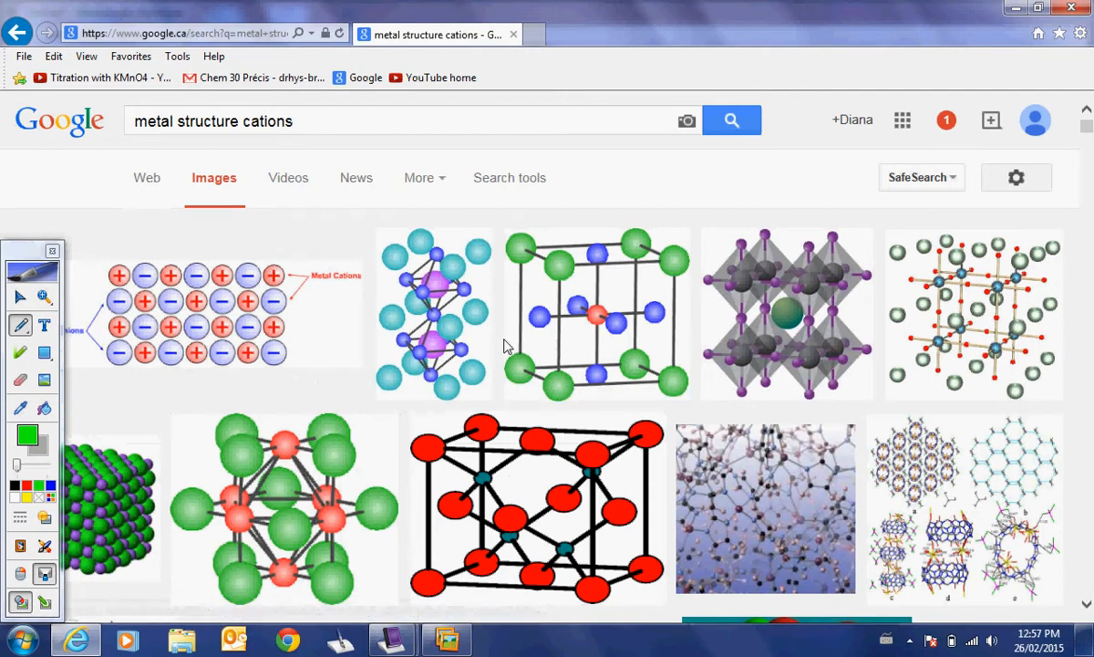
{"action": "scroll", "scroll_direction": "down", "scroll_amount": 3}
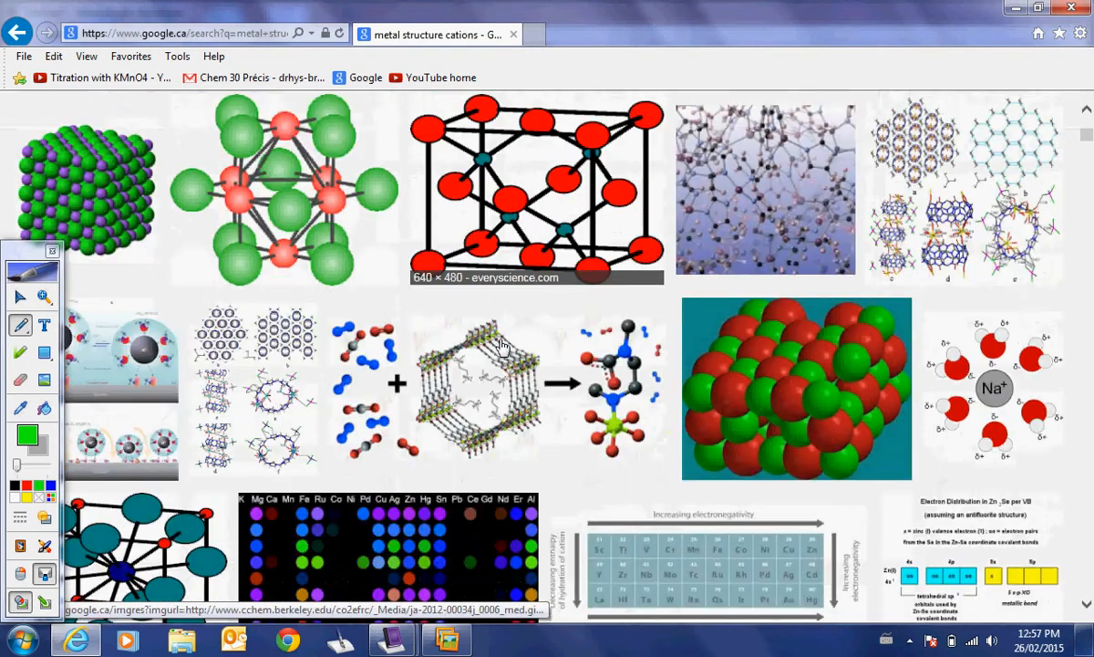
{"action": "scroll", "scroll_direction": "down", "scroll_amount": 3}
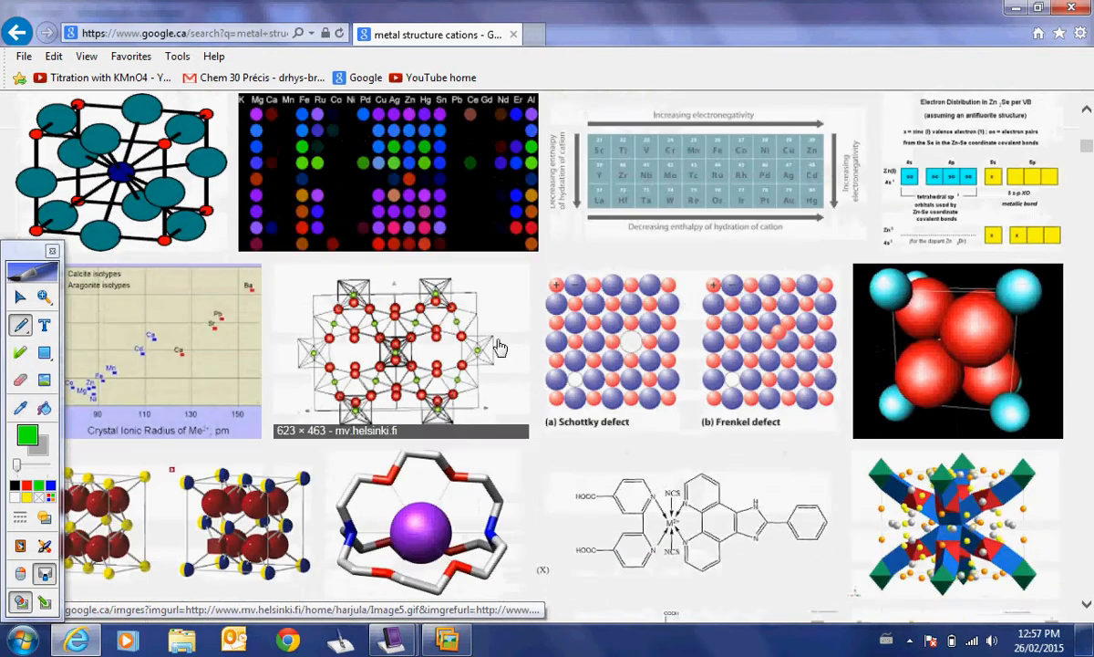
{"action": "scroll", "scroll_direction": "down", "scroll_amount": 3}
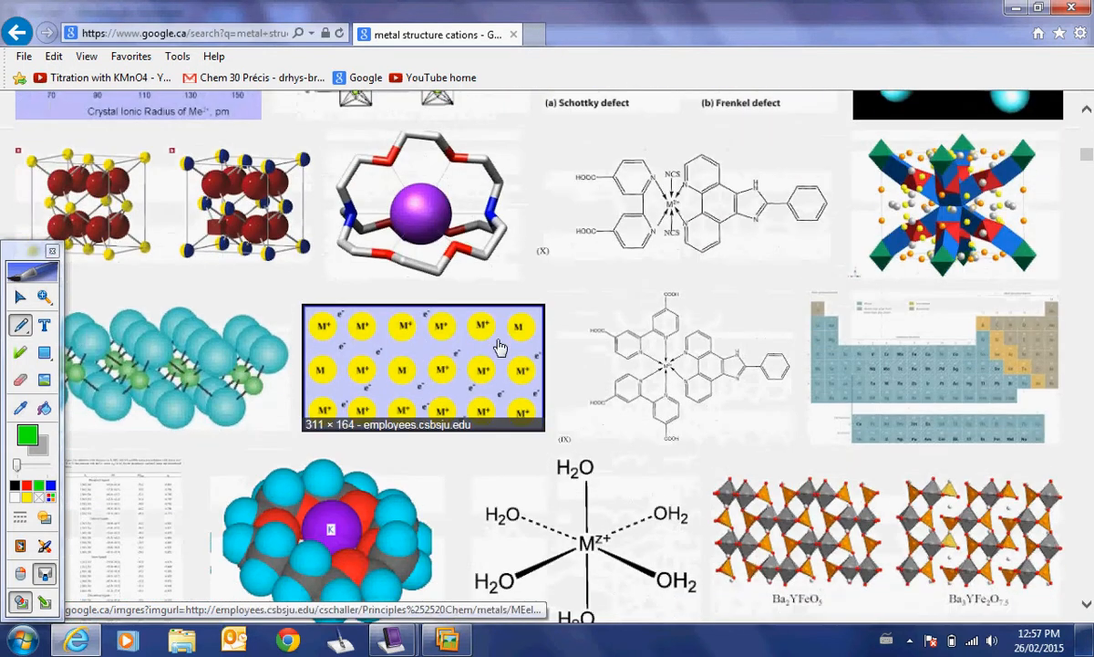
{"action": "scroll", "scroll_direction": "down", "scroll_amount": 3}
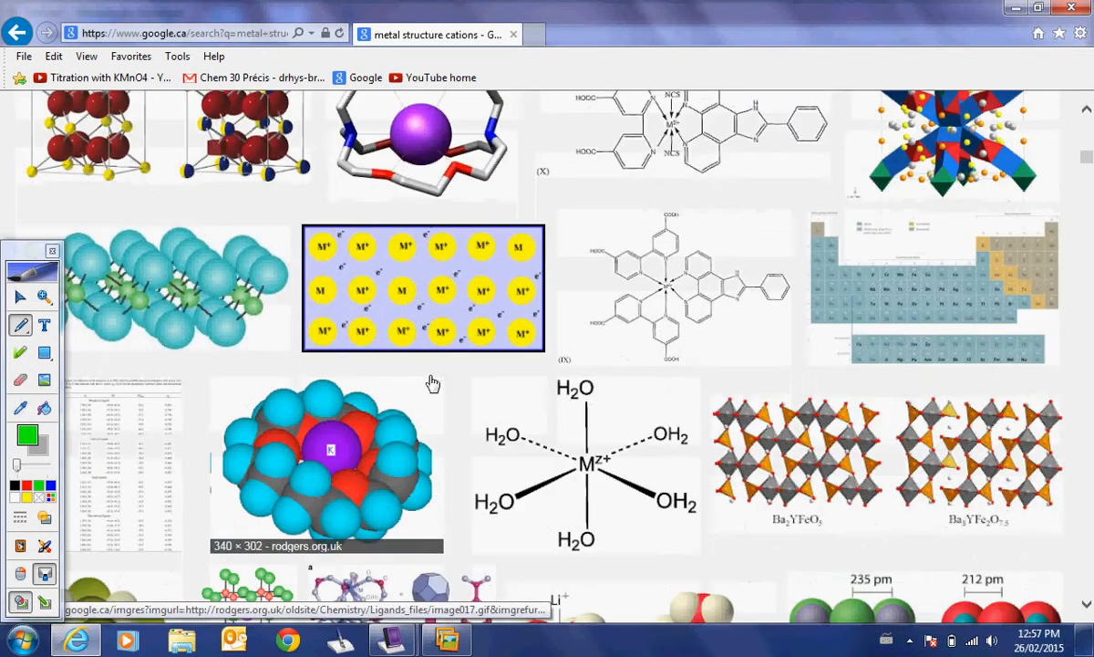
{"action": "mouse_move", "coordinate": [437, 292]}
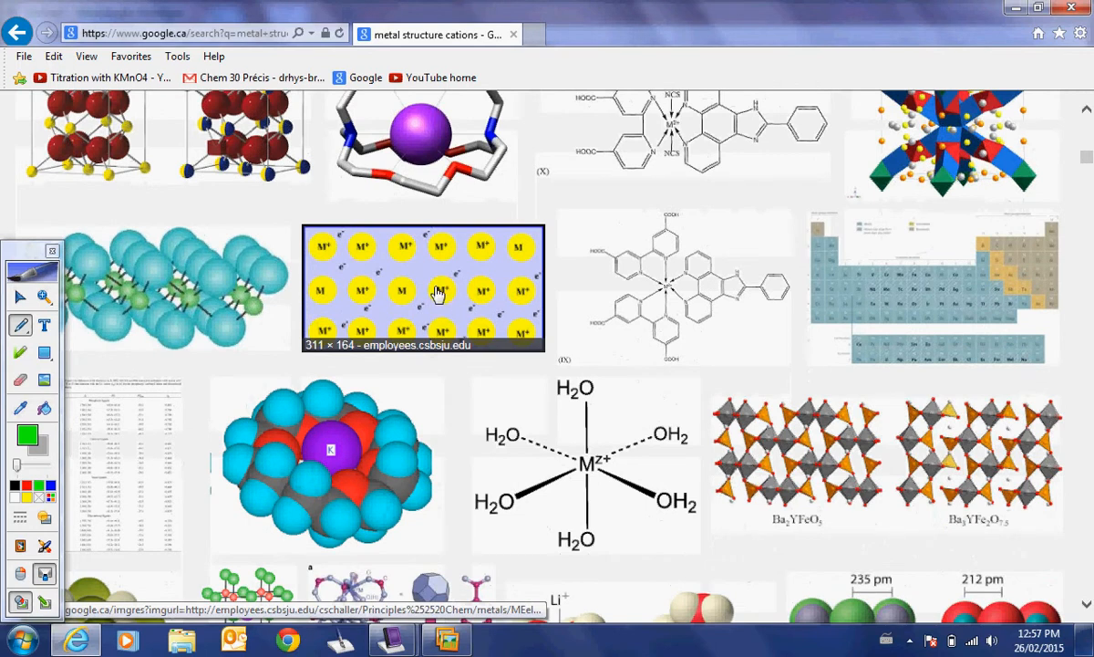
{"action": "left_click", "coordinate": [423, 288]}
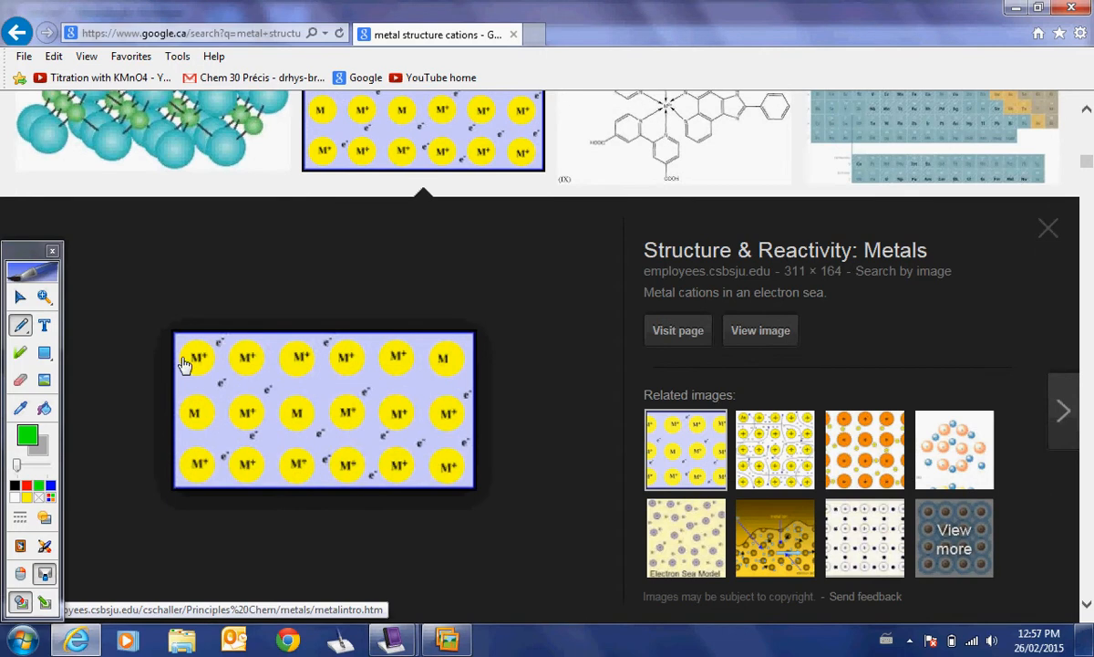
{"action": "mouse_move", "coordinate": [330, 354]}
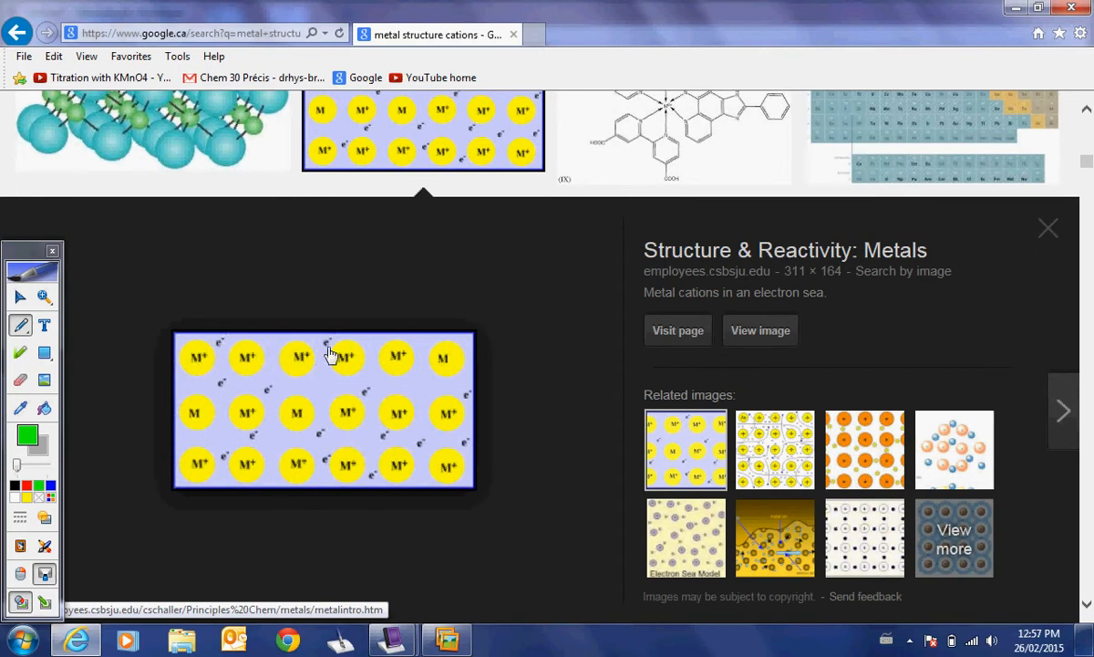
{"action": "mouse_move", "coordinate": [372, 368]}
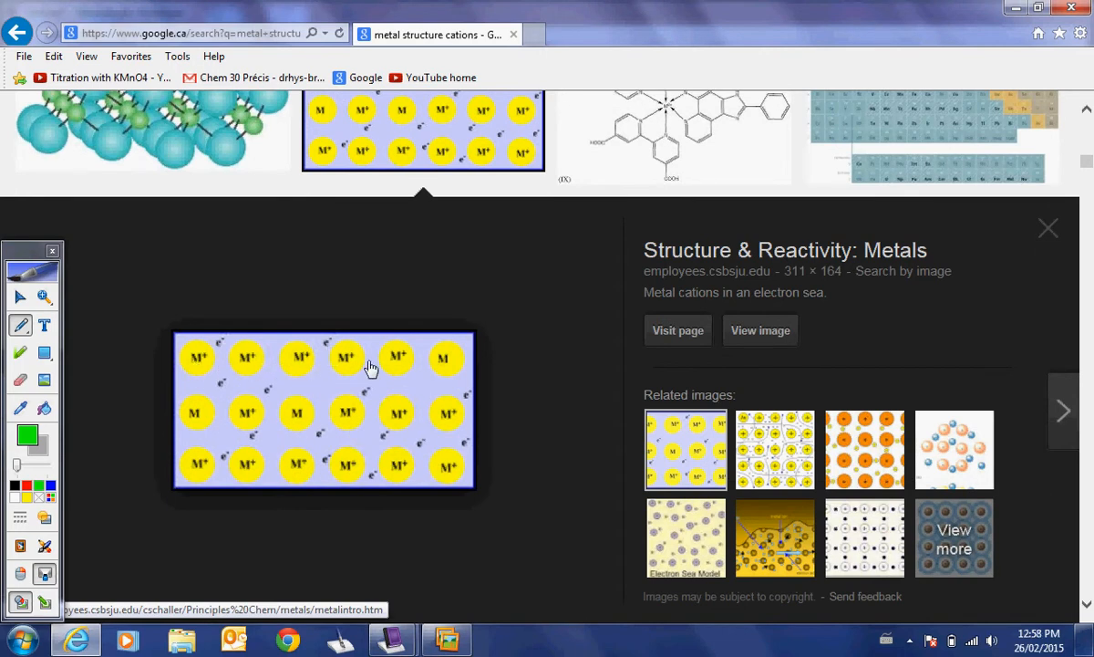
{"action": "mouse_move", "coordinate": [284, 358]}
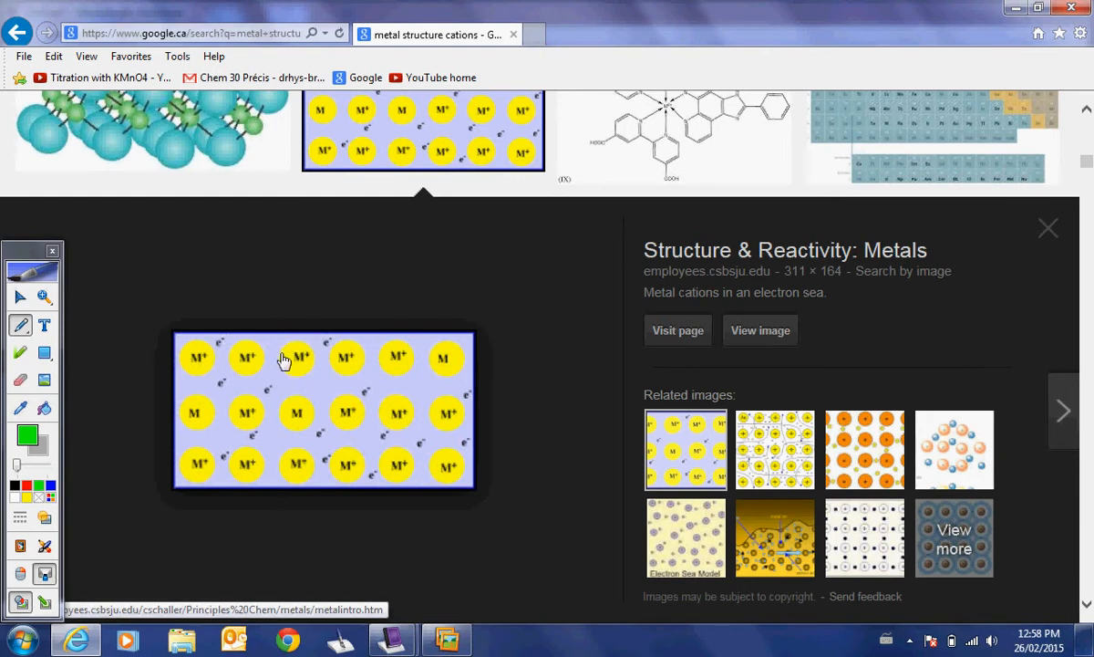
{"action": "mouse_move", "coordinate": [445, 401]}
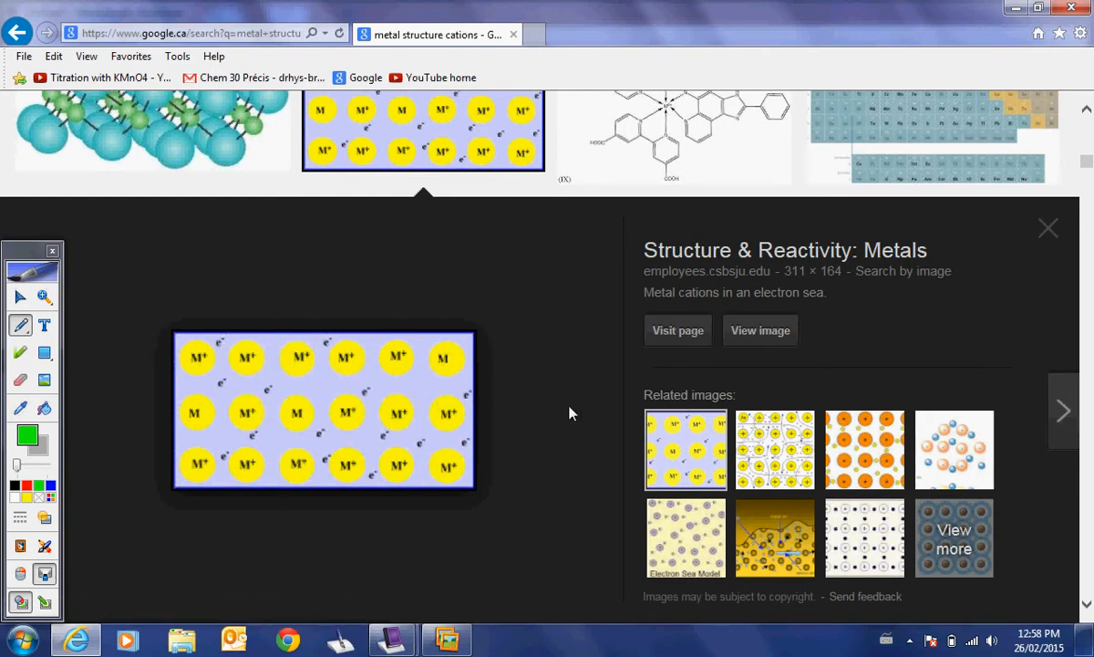
- View the related MrCorfe.com Discharge image of nuclei in a sea of electrons
{"action": "scroll", "scroll_direction": "down", "scroll_amount": 3}
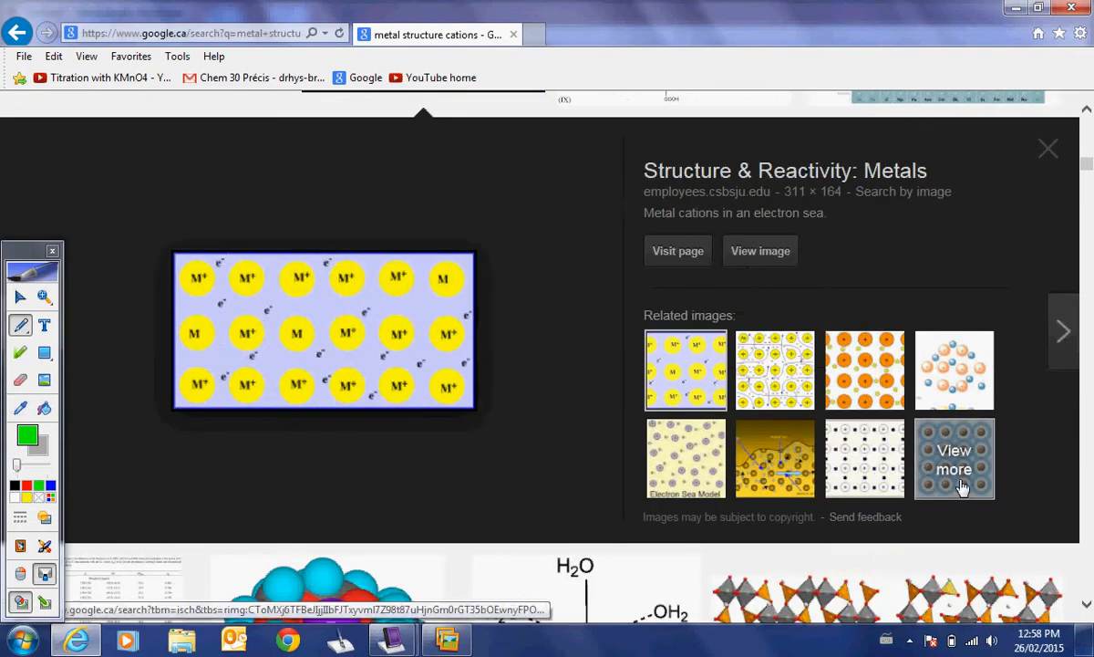
{"action": "left_click", "coordinate": [773, 383]}
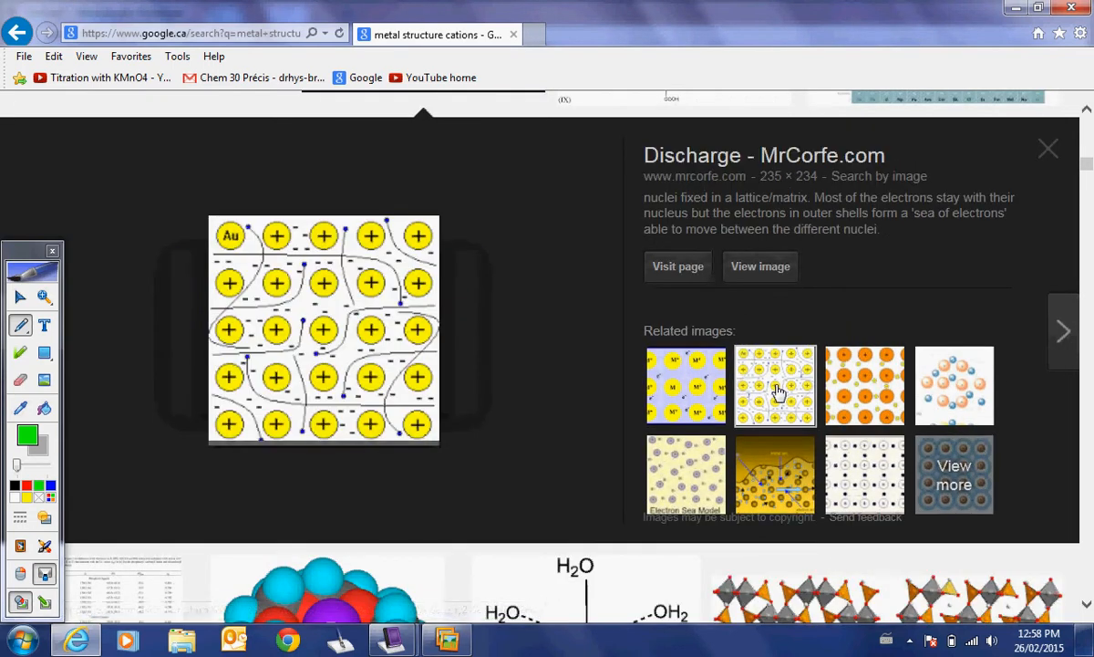
{"action": "scroll", "scroll_direction": "down", "scroll_amount": 3}
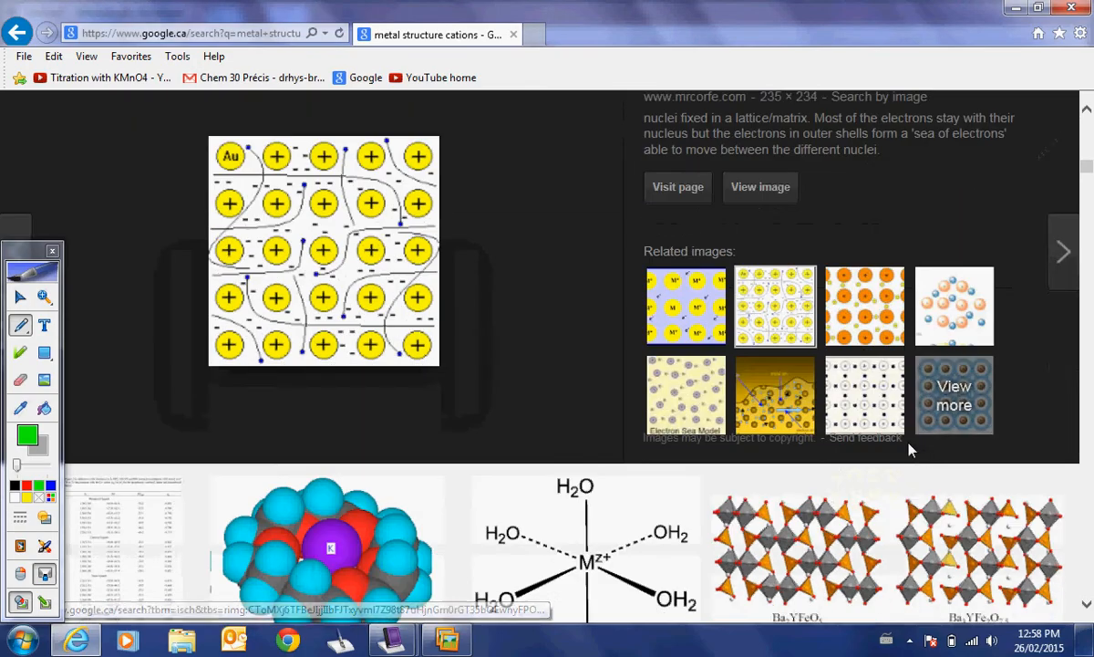
{"action": "scroll", "scroll_direction": "down", "scroll_amount": 3}
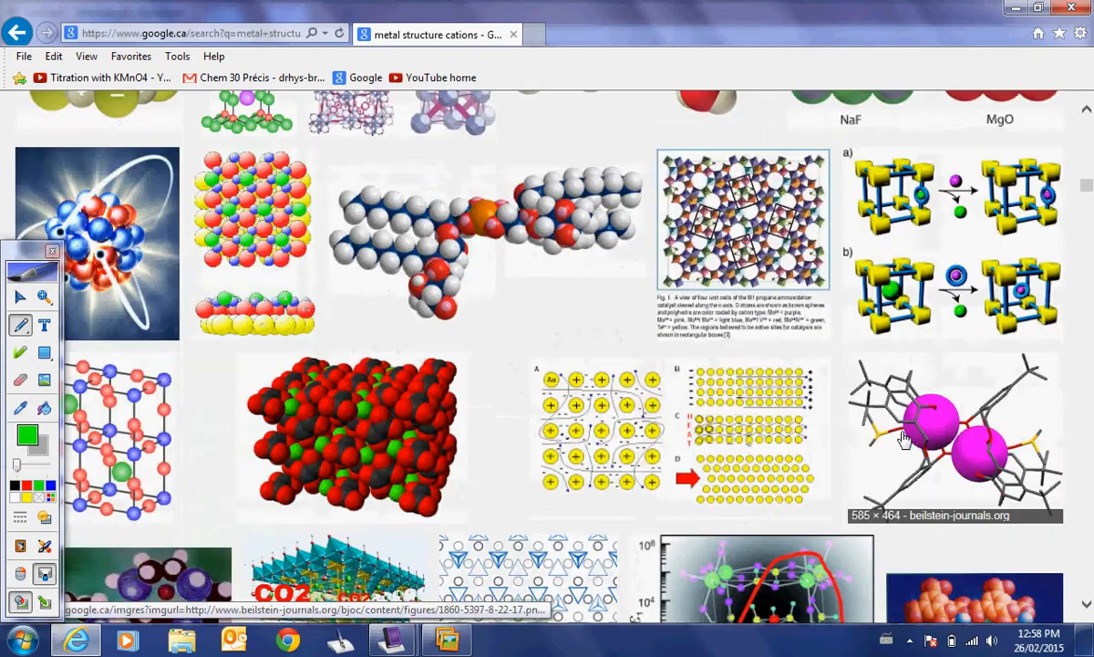
- Preview the boundless.com Metallic Crystals diagram of orange positive ions among electrons
{"action": "scroll", "scroll_direction": "down", "scroll_amount": 3}
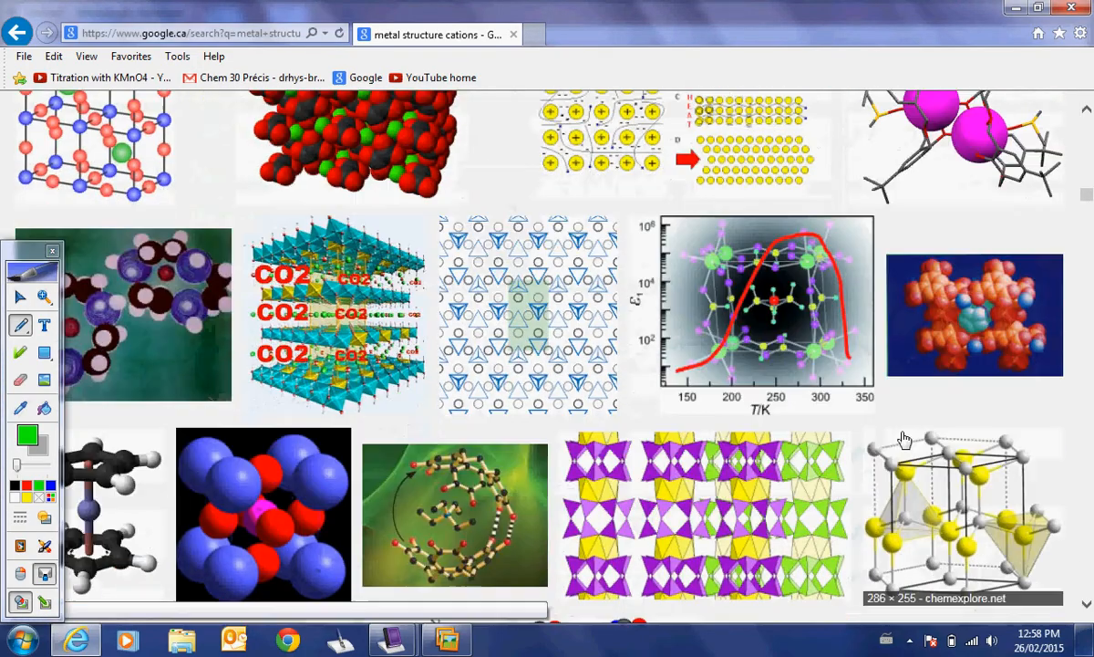
{"action": "scroll", "scroll_direction": "down", "scroll_amount": 3}
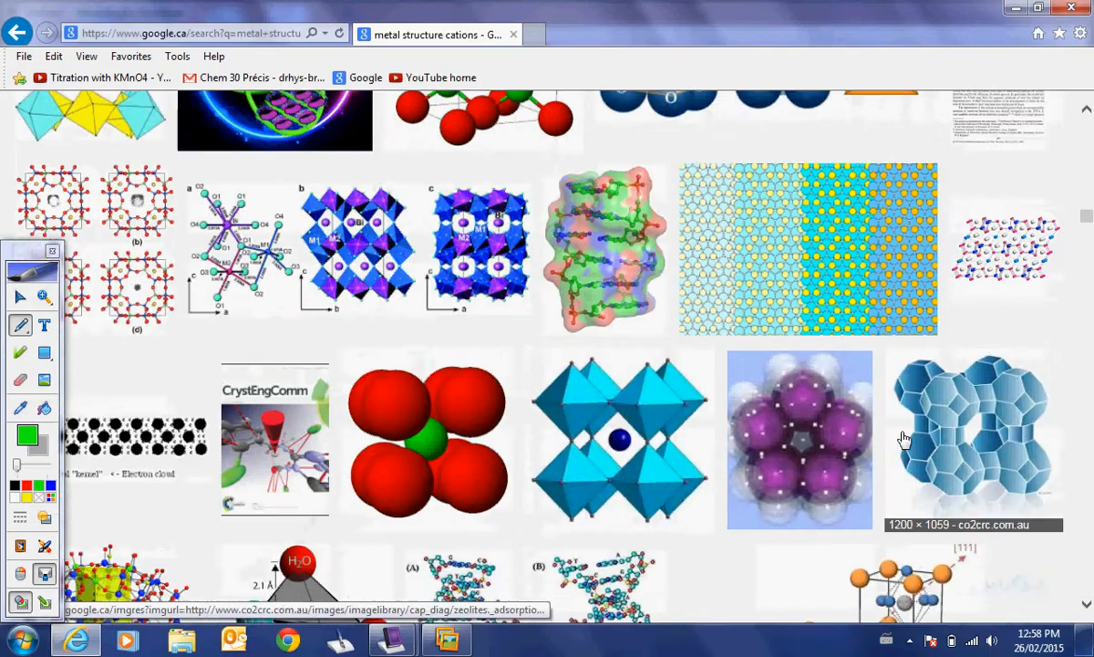
{"action": "scroll", "scroll_direction": "down", "scroll_amount": 3}
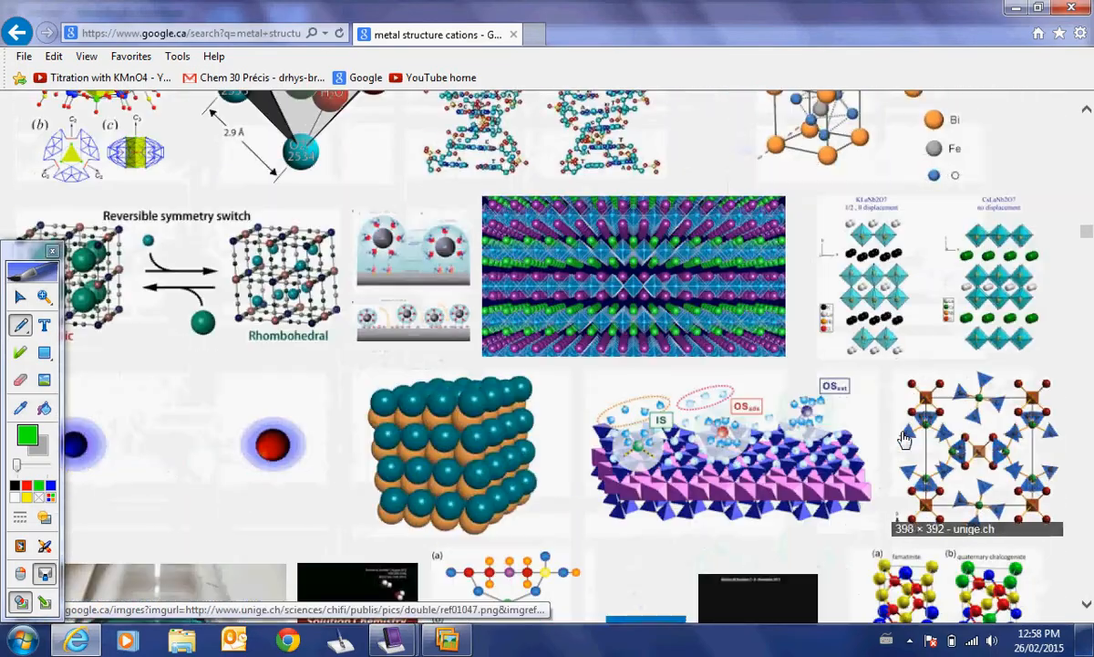
{"action": "scroll", "scroll_direction": "down", "scroll_amount": 3}
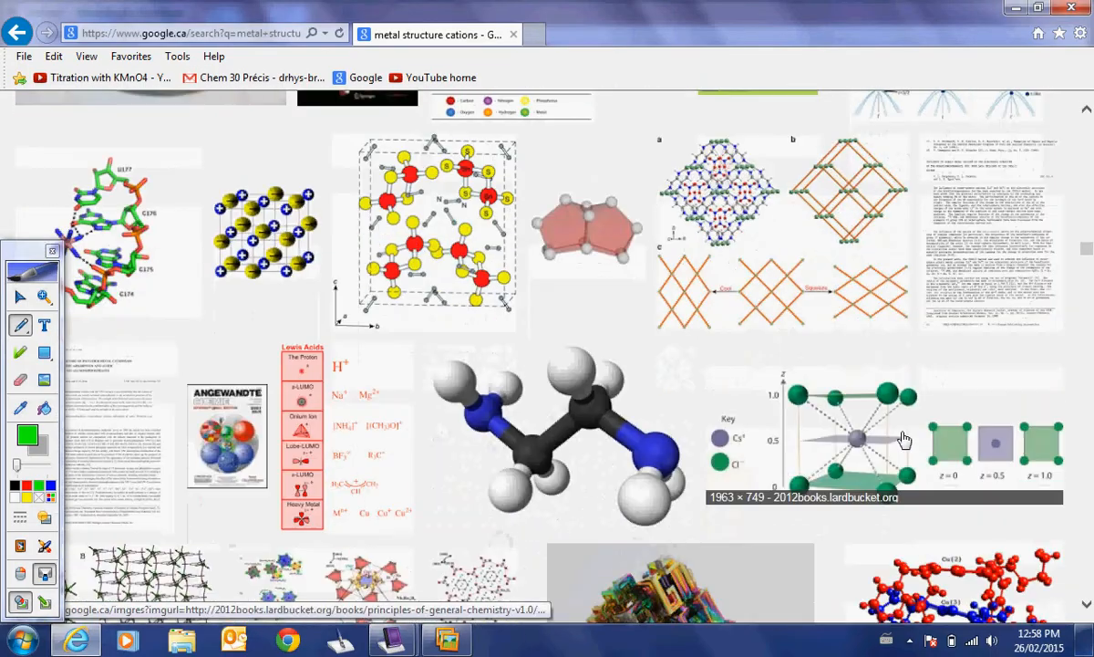
{"action": "scroll", "scroll_direction": "down", "scroll_amount": 3}
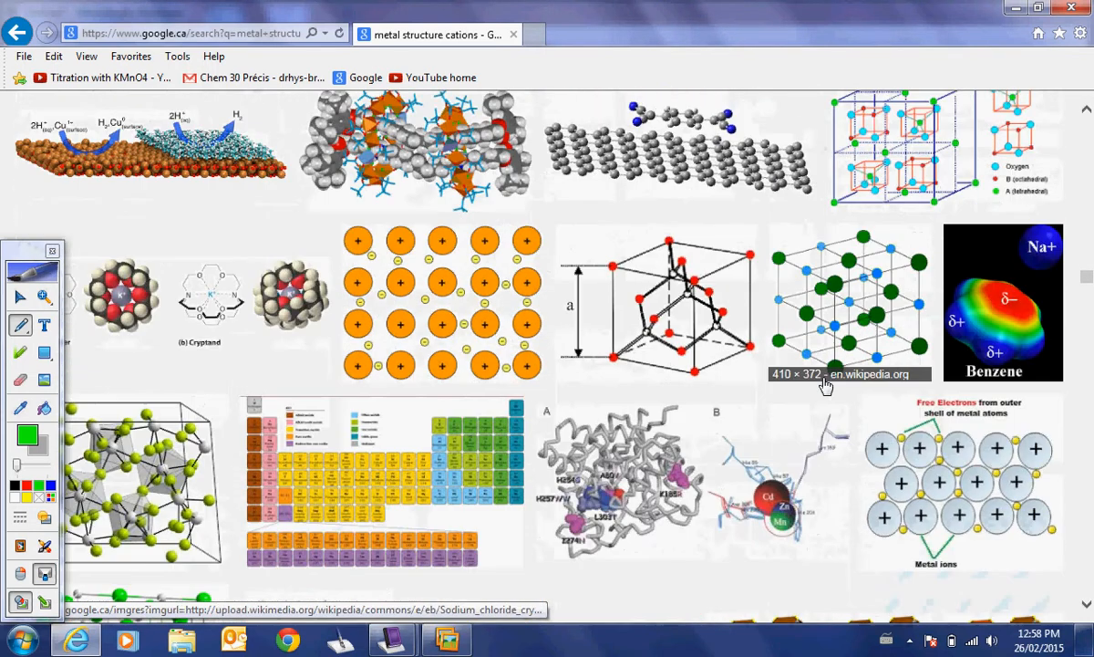
{"action": "left_click", "coordinate": [441, 301]}
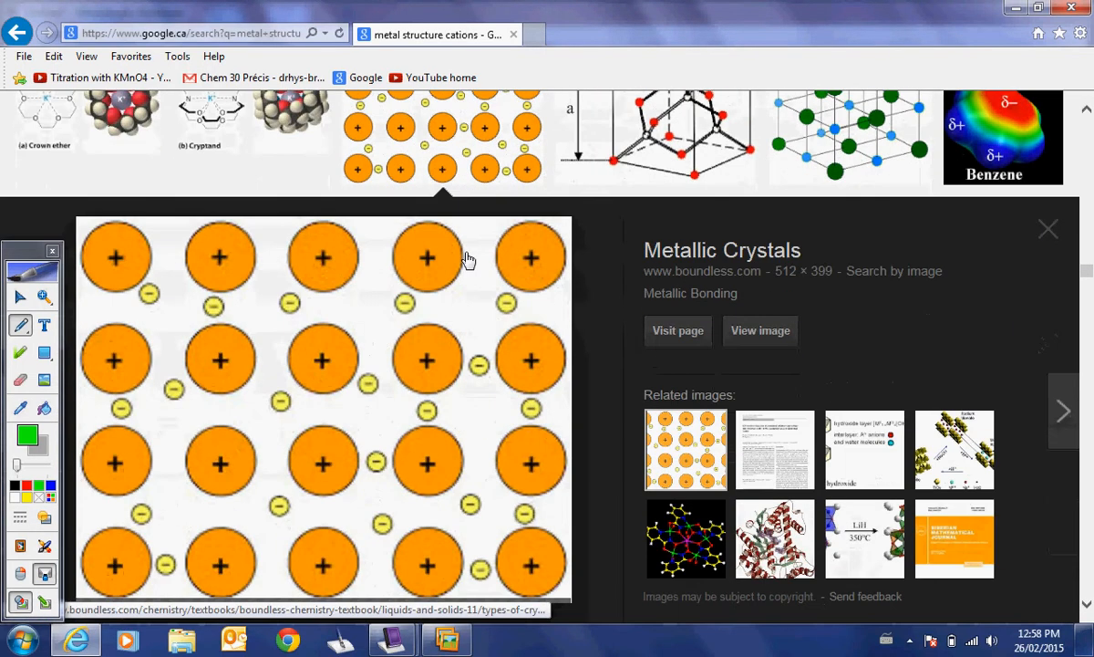